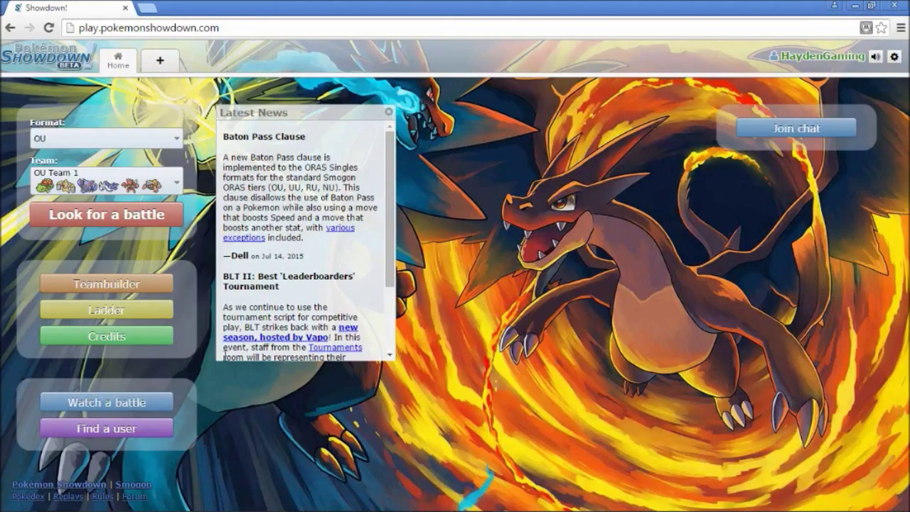
Queue for a rated OU battle using OU Team 1
left_click(105, 214)
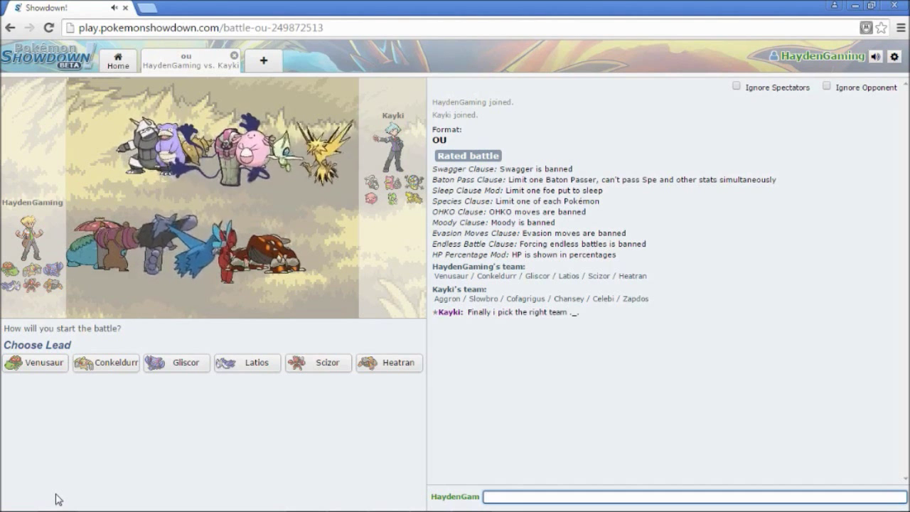
mouse_move(282, 389)
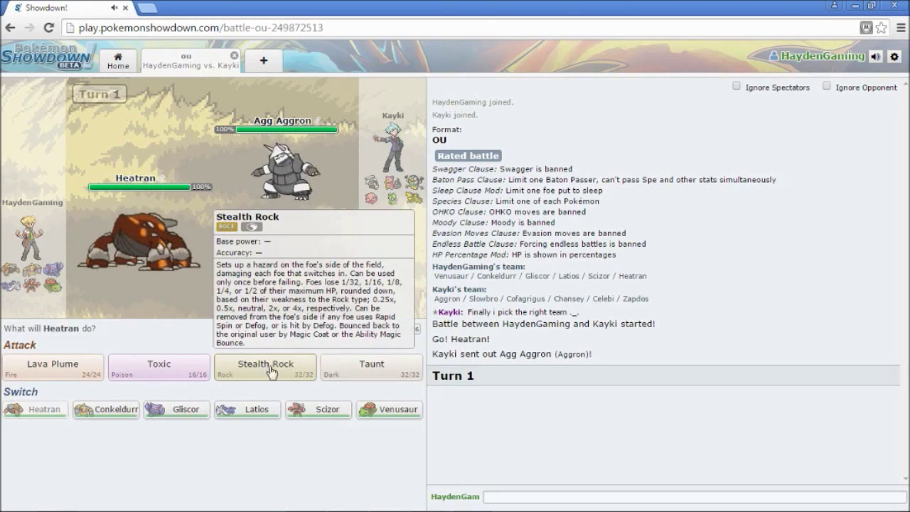
Have Heatran use Taunt, then Stealth Rock, then Lava Plume across three turns
left_click(267, 368)
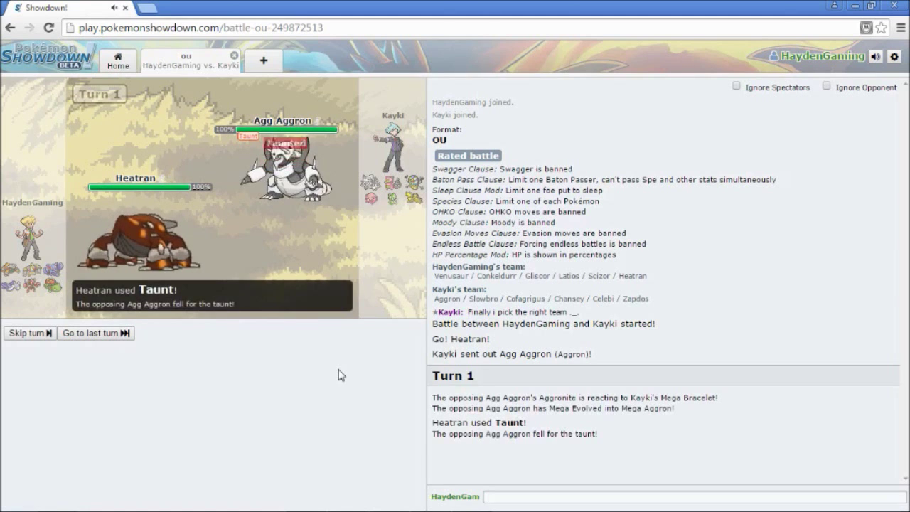
mouse_move(291, 367)
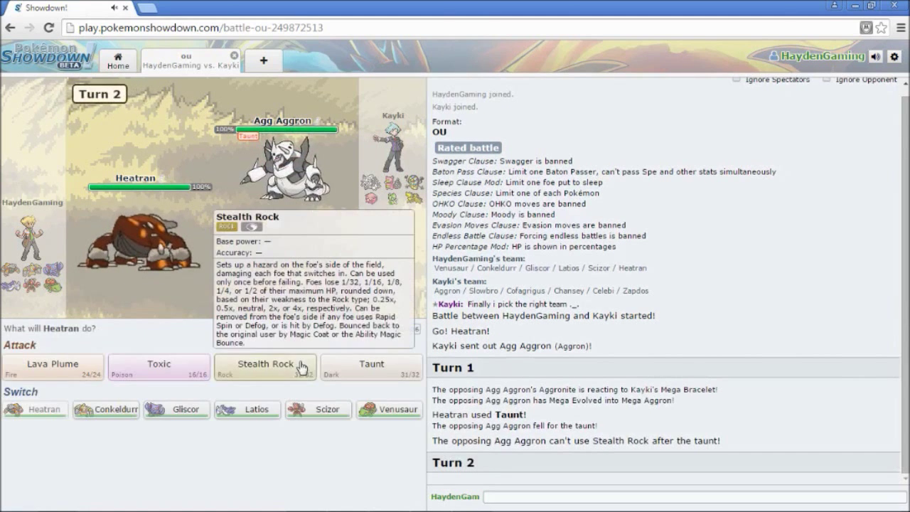
left_click(266, 366)
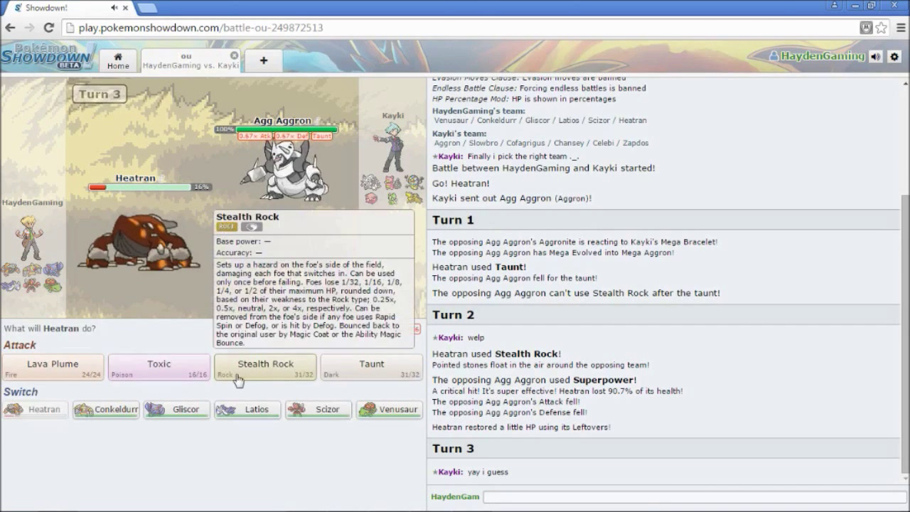
mouse_move(135, 248)
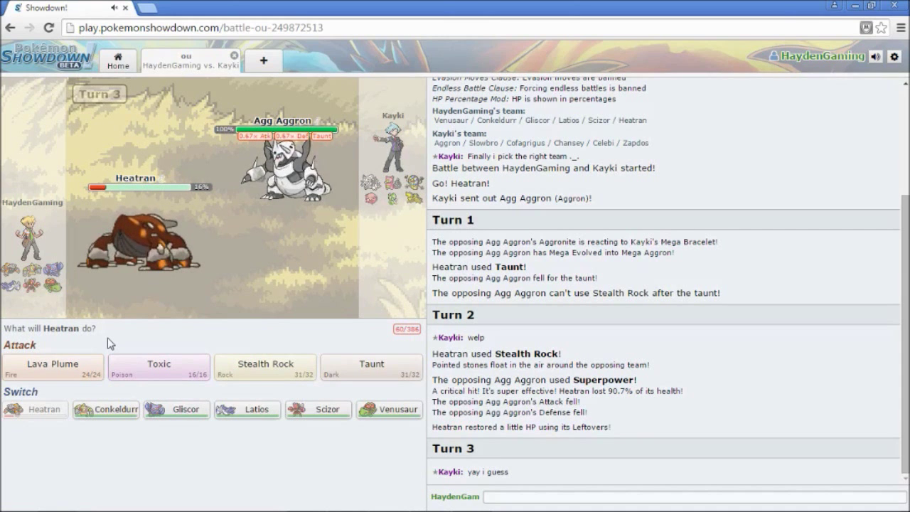
mouse_move(78, 366)
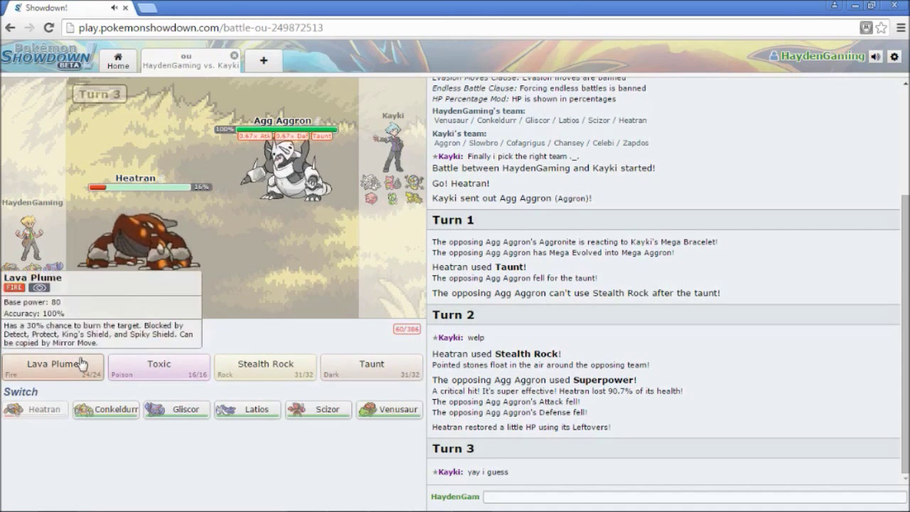
left_click(50, 365)
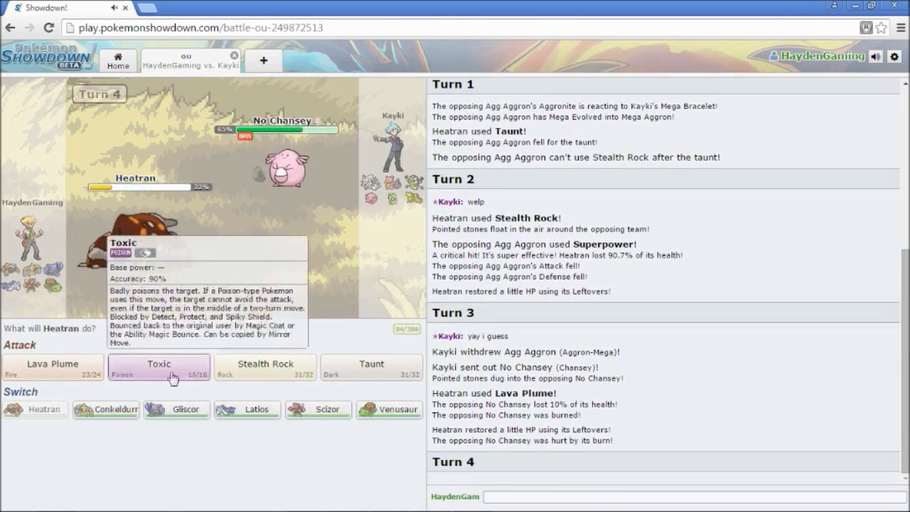
Switch to Conkeldurr, use Knock Off twice, then switch to Gliscor
left_click(159, 366)
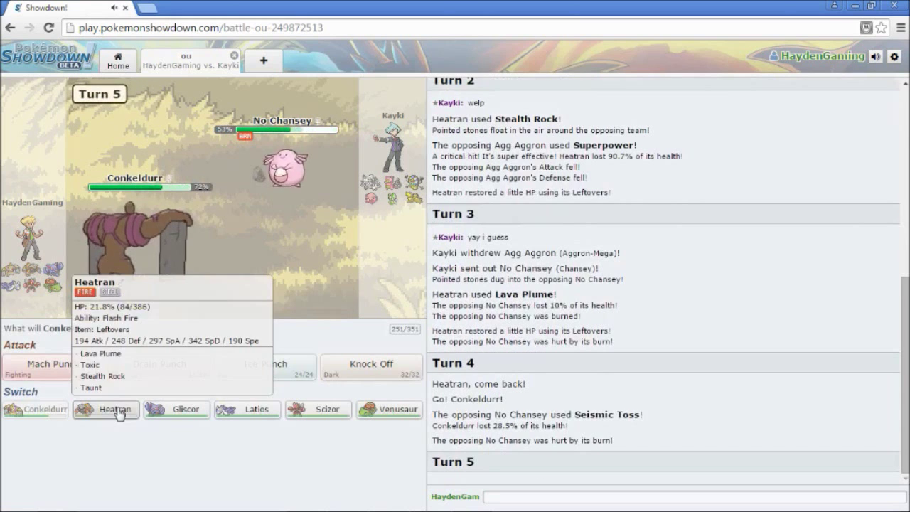
left_click(106, 410)
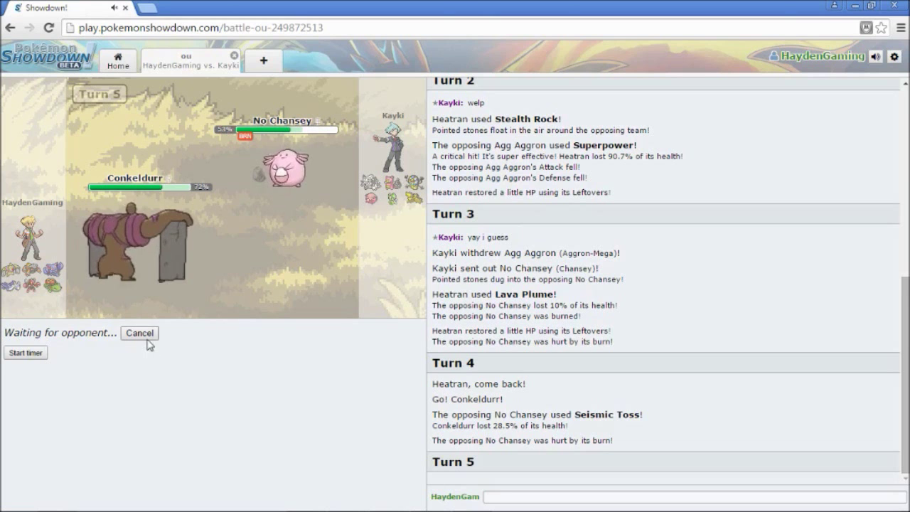
mouse_move(357, 377)
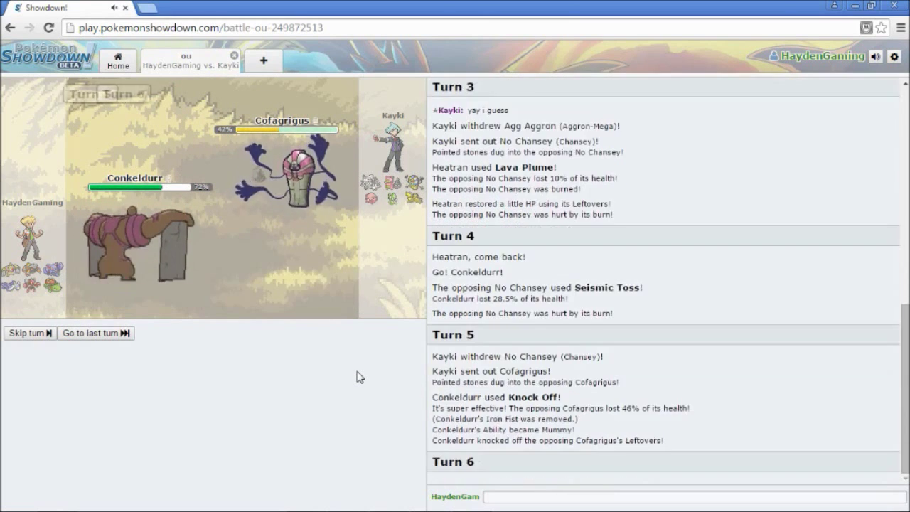
mouse_move(360, 376)
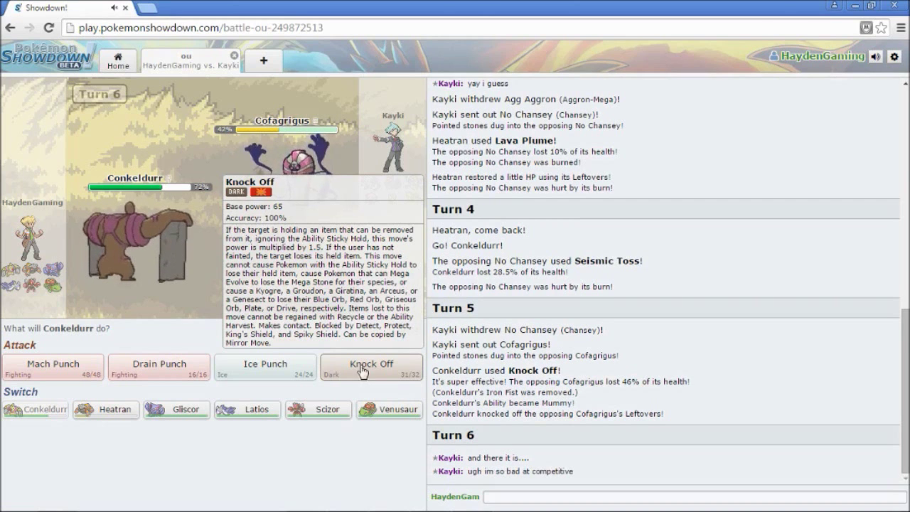
left_click(371, 366)
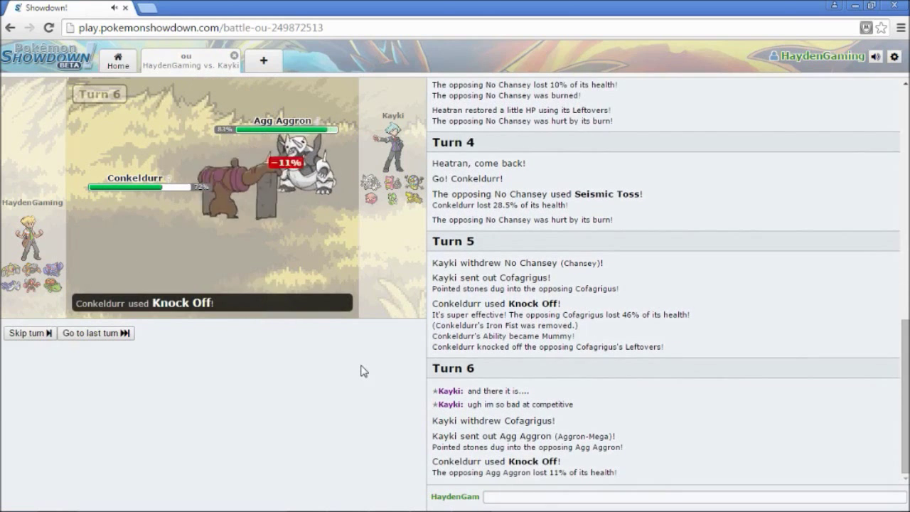
mouse_move(369, 366)
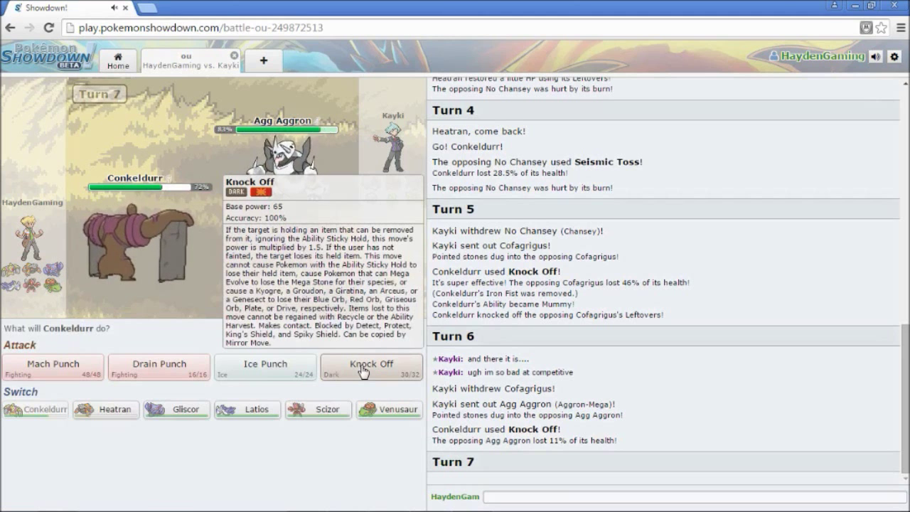
mouse_move(176, 480)
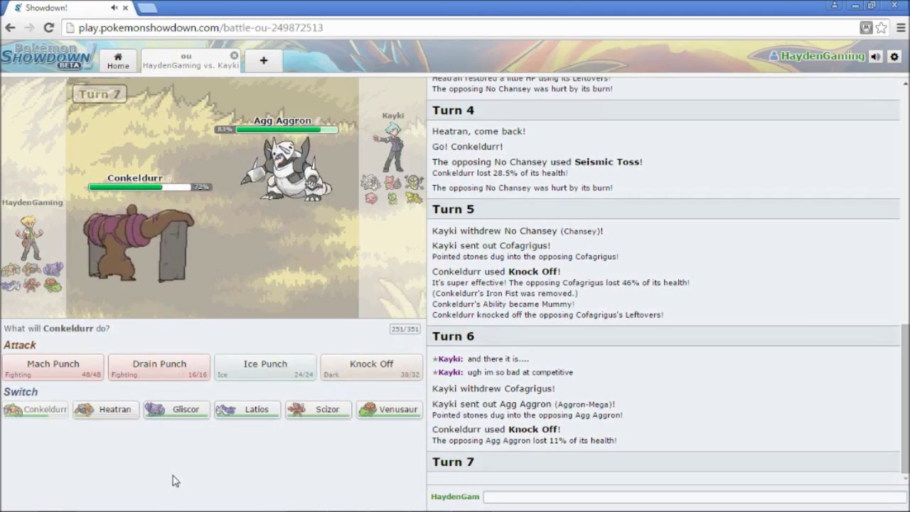
mouse_move(186, 419)
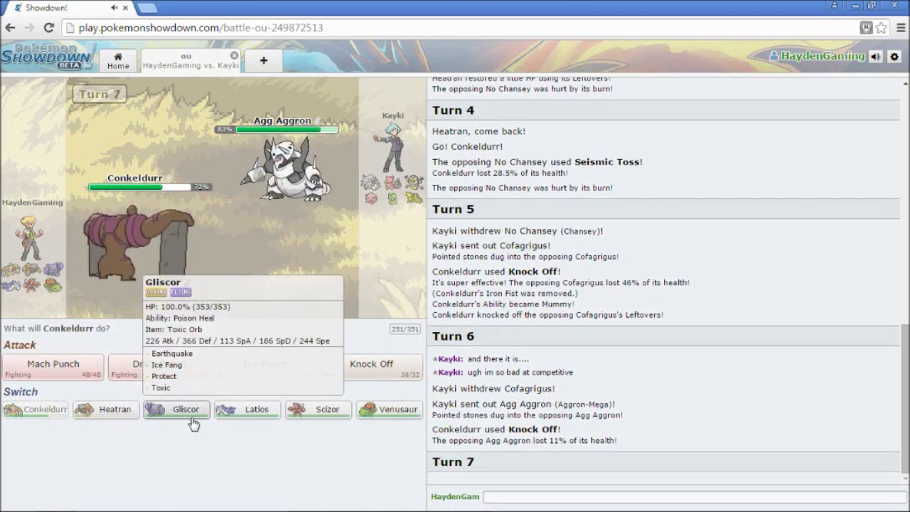
mouse_move(388, 432)
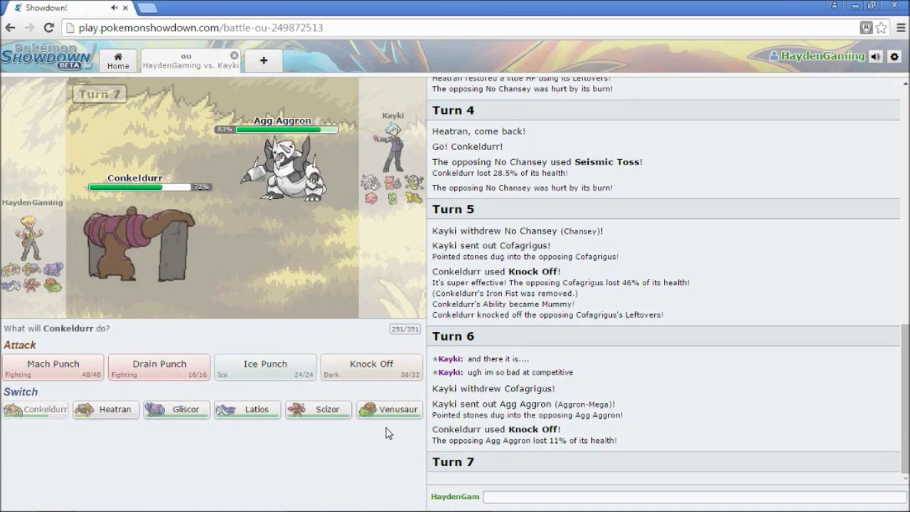
left_click(176, 409)
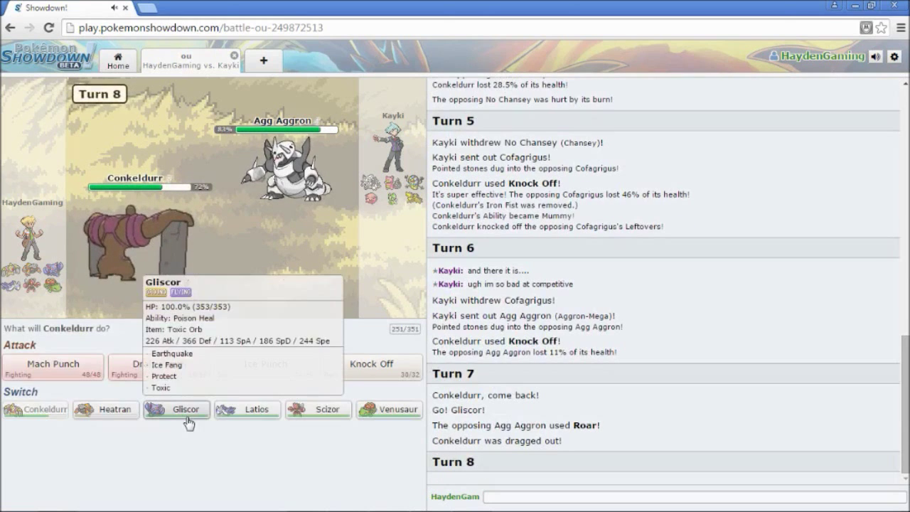
Use Conkeldurr's Drain Punch on two turns, then Knock Off Celebi's Leftovers
left_click(176, 409)
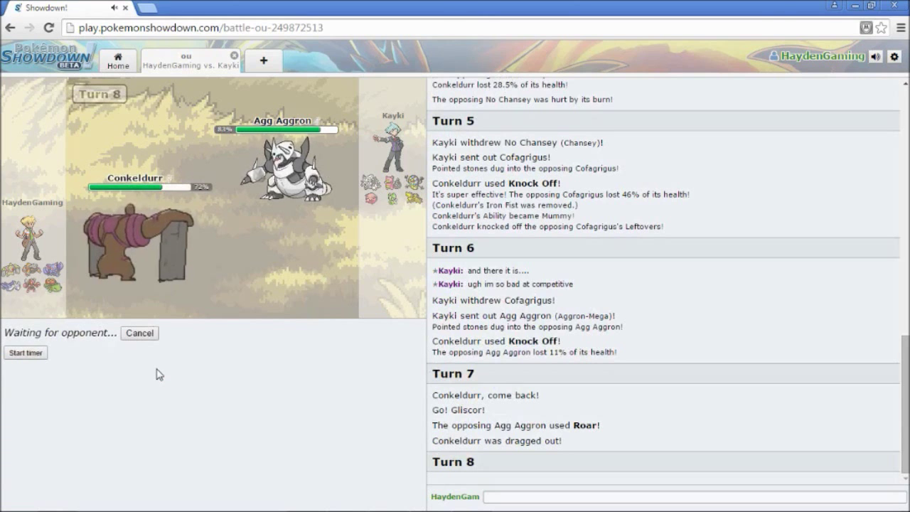
scroll("down", 3)
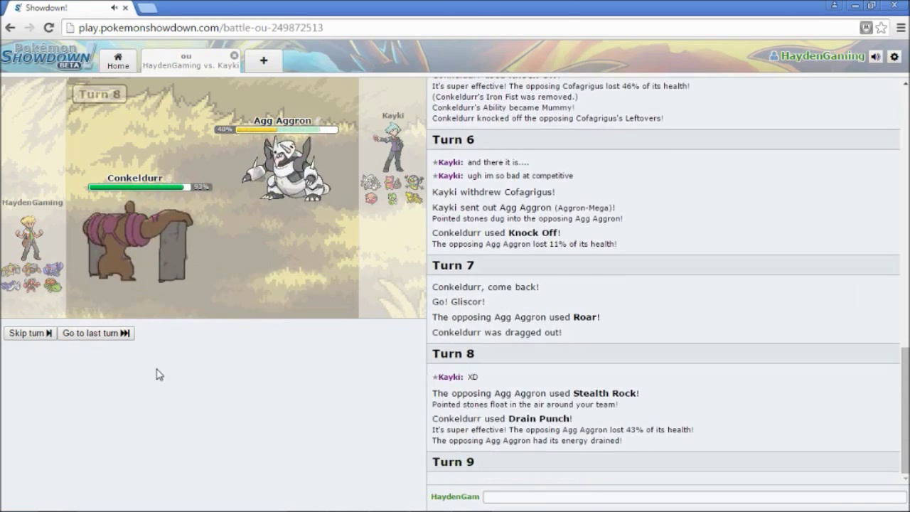
left_click(29, 334)
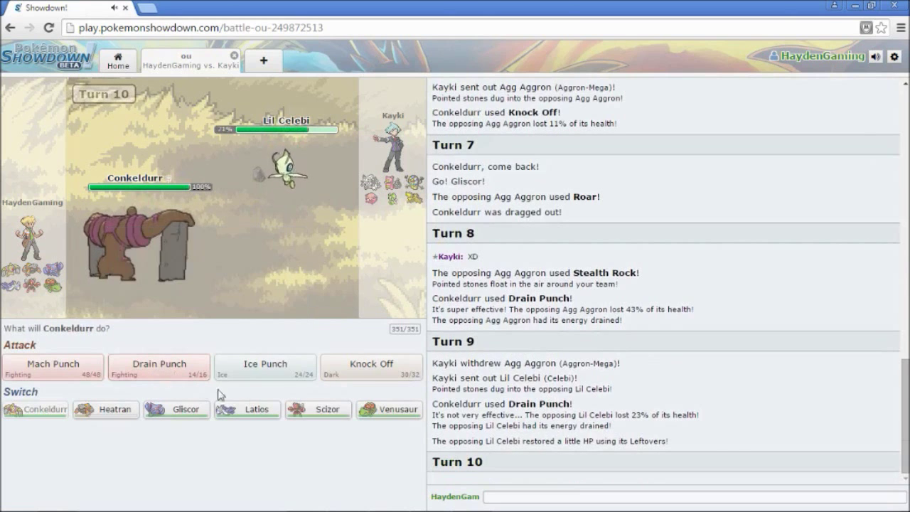
mouse_move(359, 369)
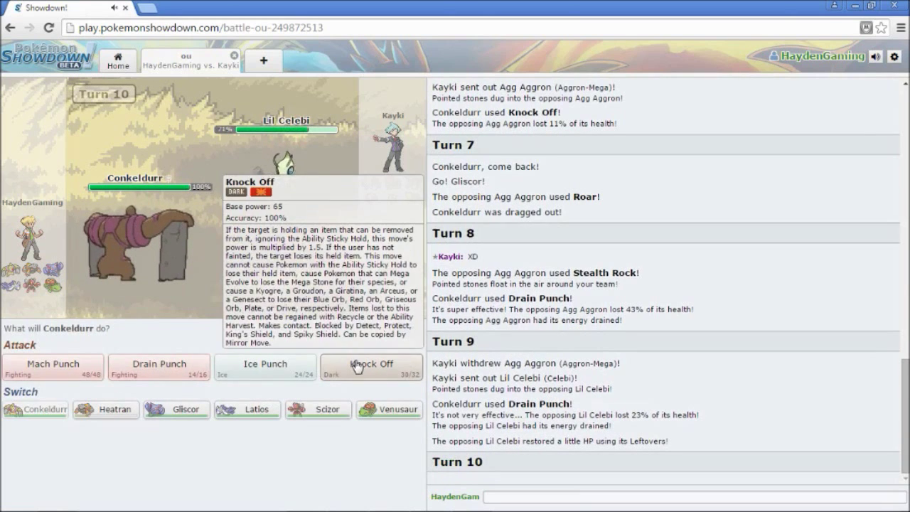
left_click(371, 365)
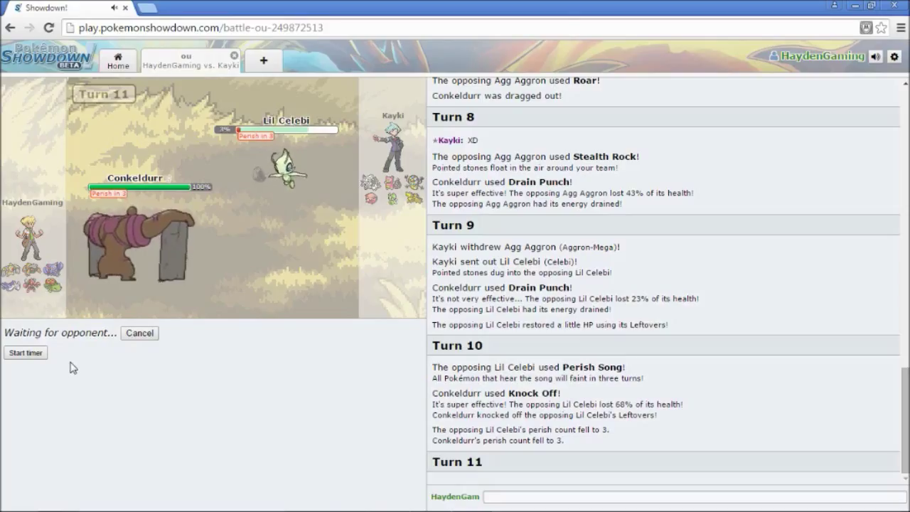
Turn on the battle timer and have Conkeldurr Knock Off Slowhoe
left_click(25, 354)
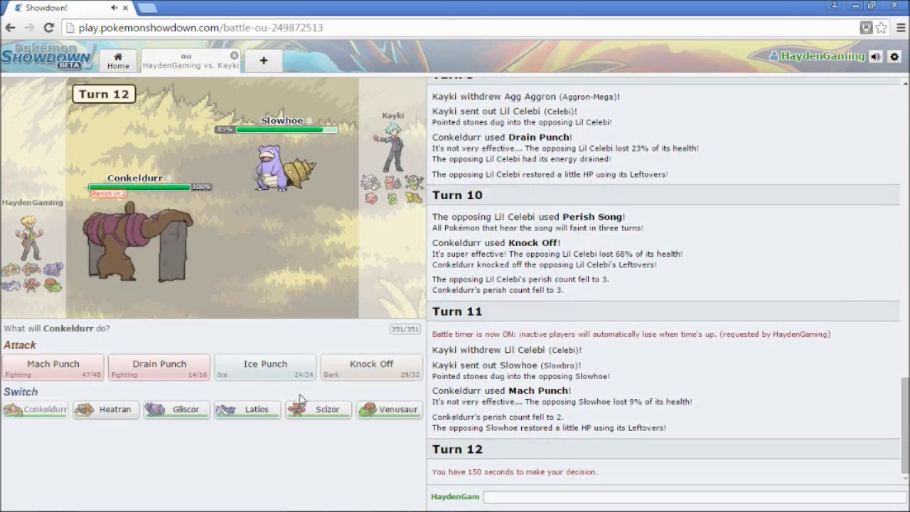
mouse_move(364, 374)
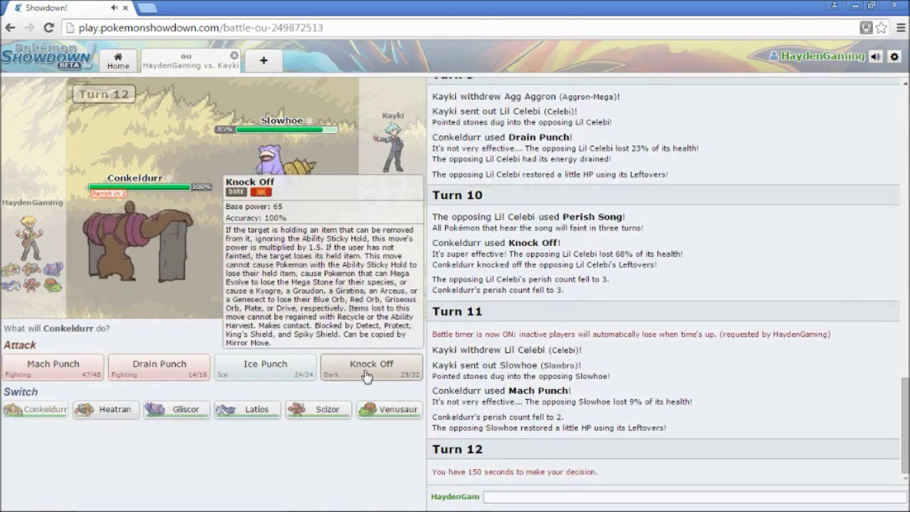
left_click(370, 365)
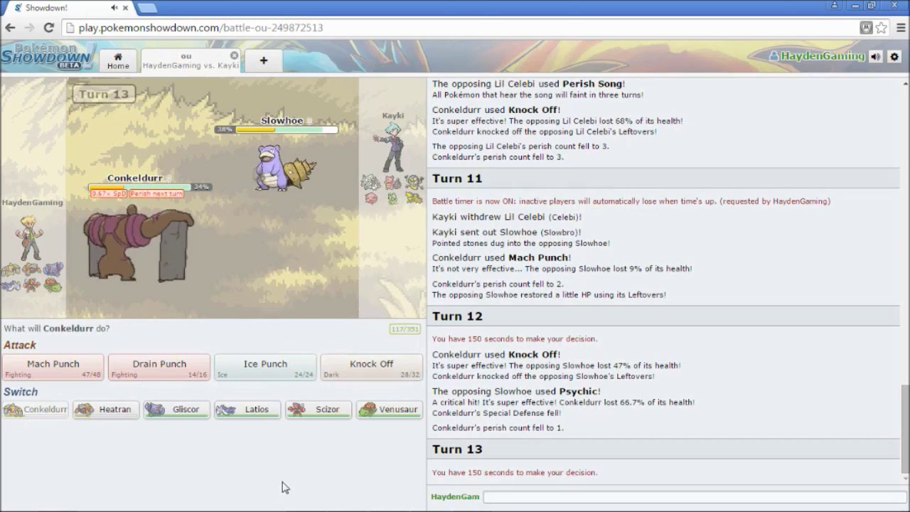
mouse_move(337, 468)
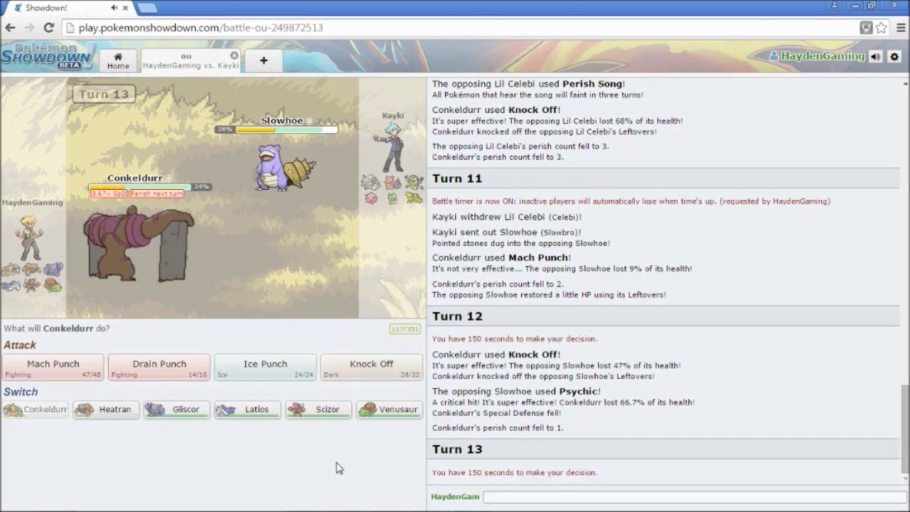
mouse_move(319, 410)
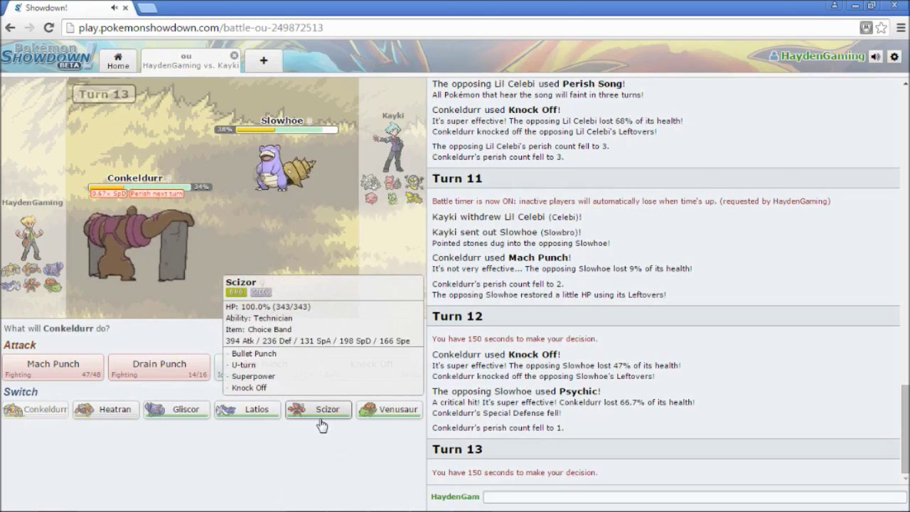
Switch to Scizor, then Latios for Draco Meteor, then Conkeldurr to attack Celebi
left_click(320, 409)
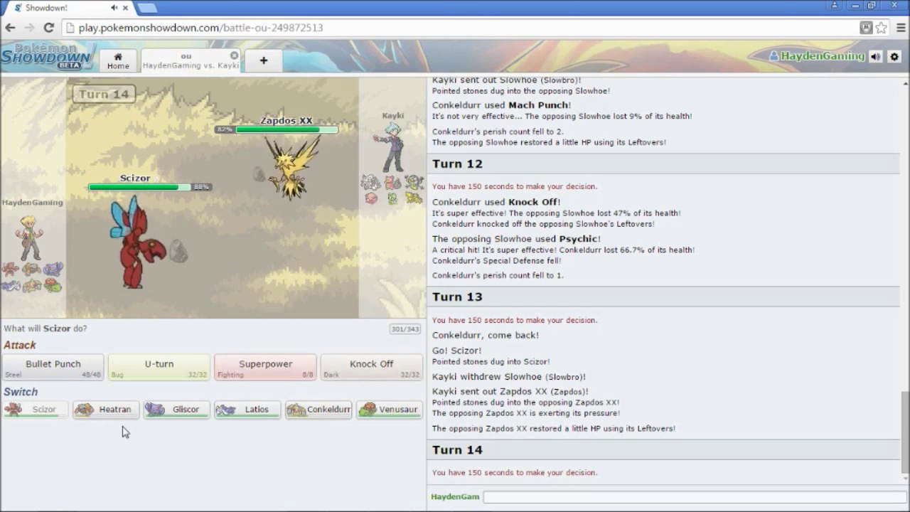
mouse_move(248, 410)
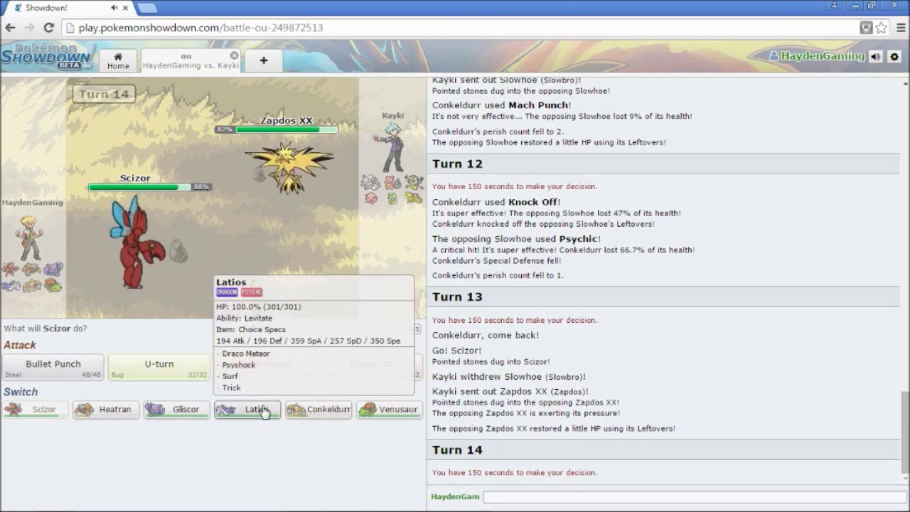
left_click(247, 410)
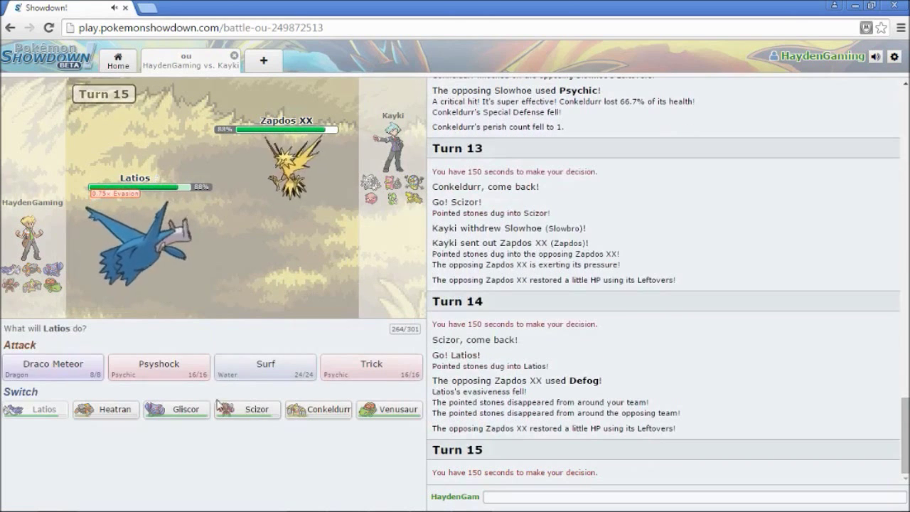
mouse_move(80, 367)
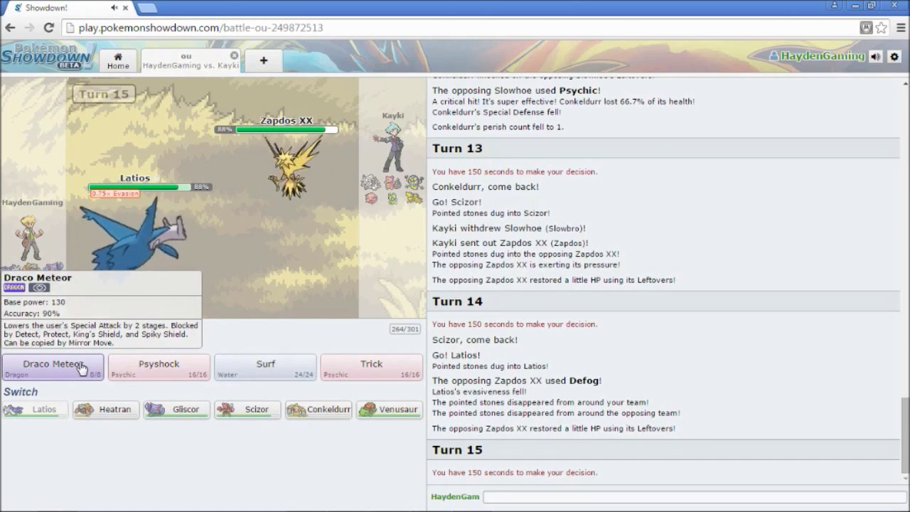
left_click(52, 365)
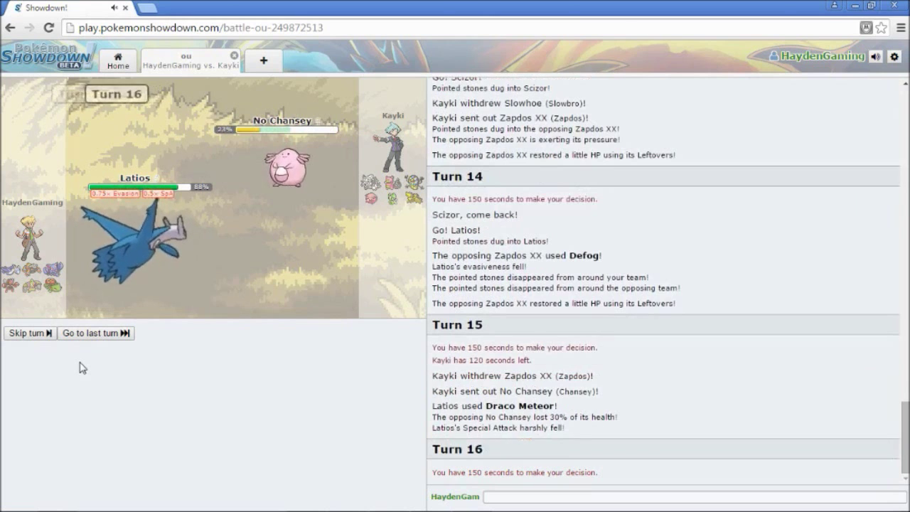
mouse_move(66, 366)
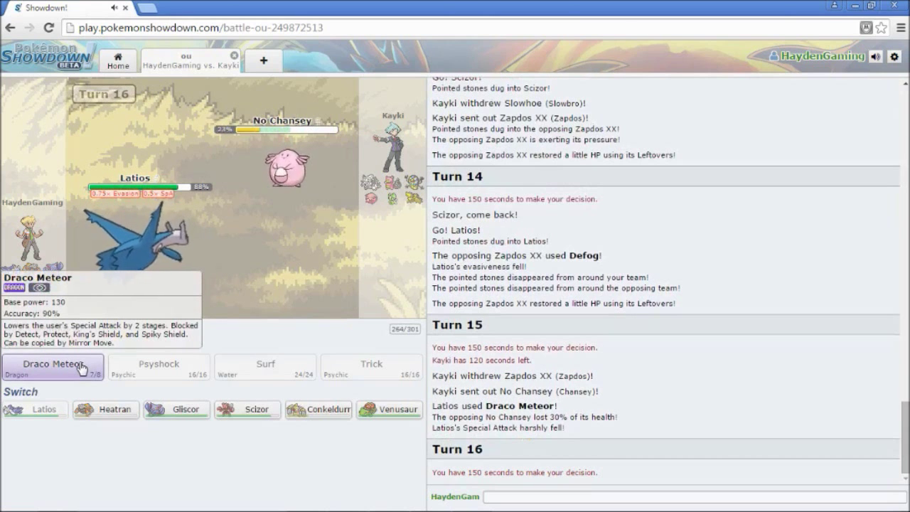
mouse_move(262, 460)
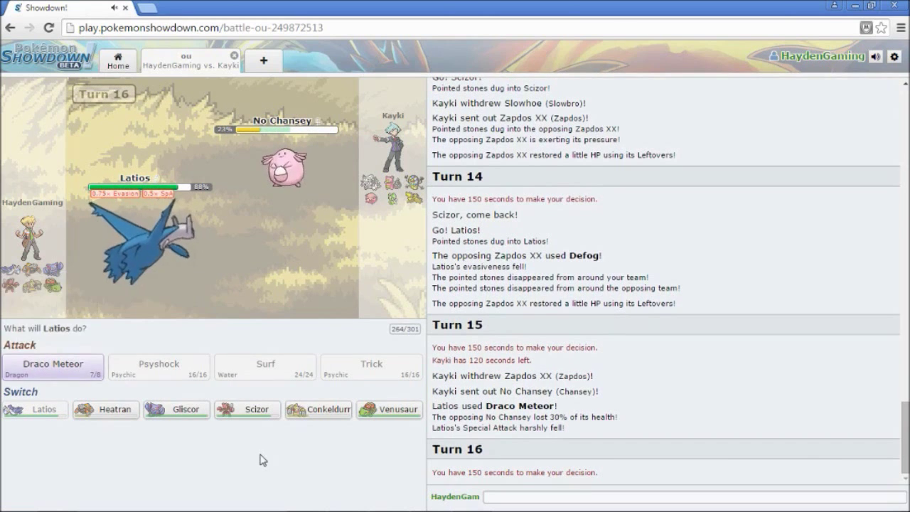
left_click(51, 363)
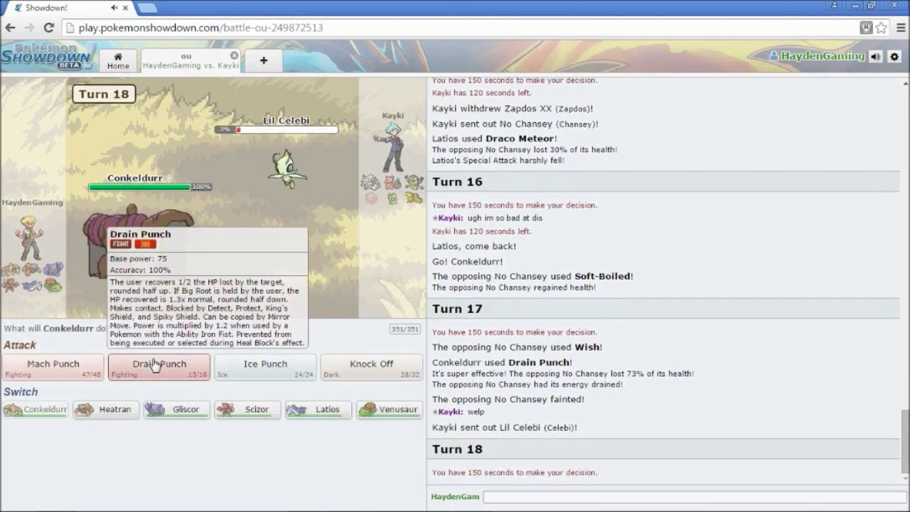
left_click(158, 364)
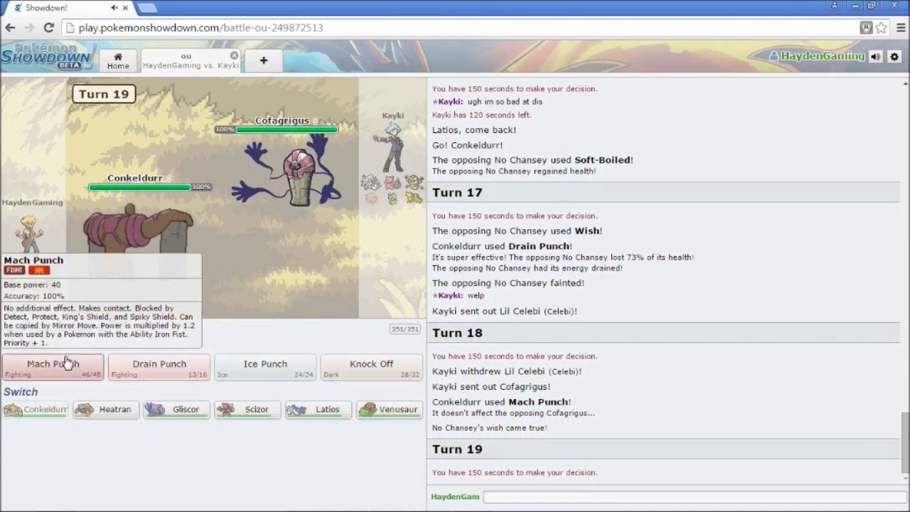
mouse_move(280, 493)
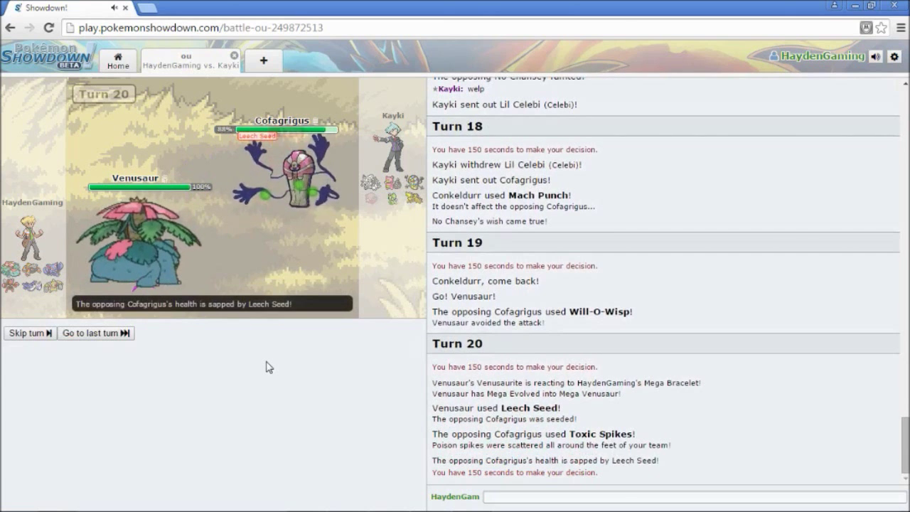
mouse_move(265, 366)
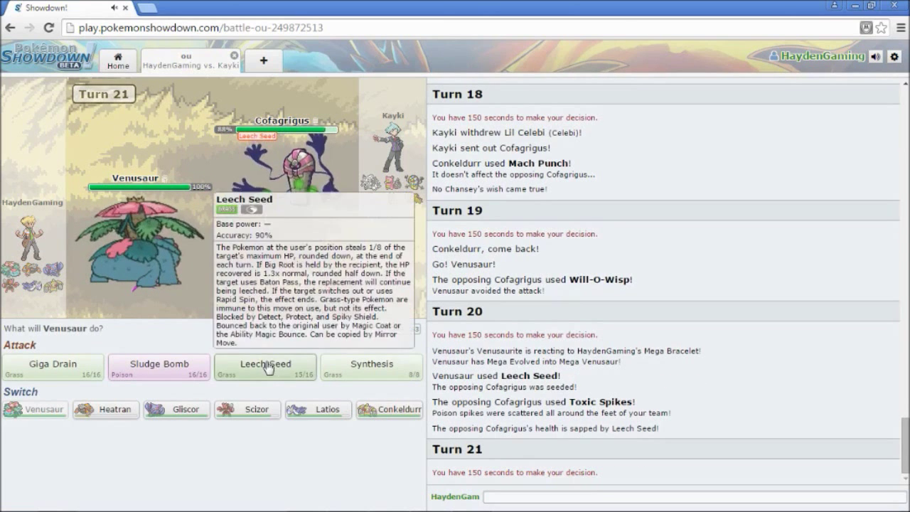
mouse_move(247, 410)
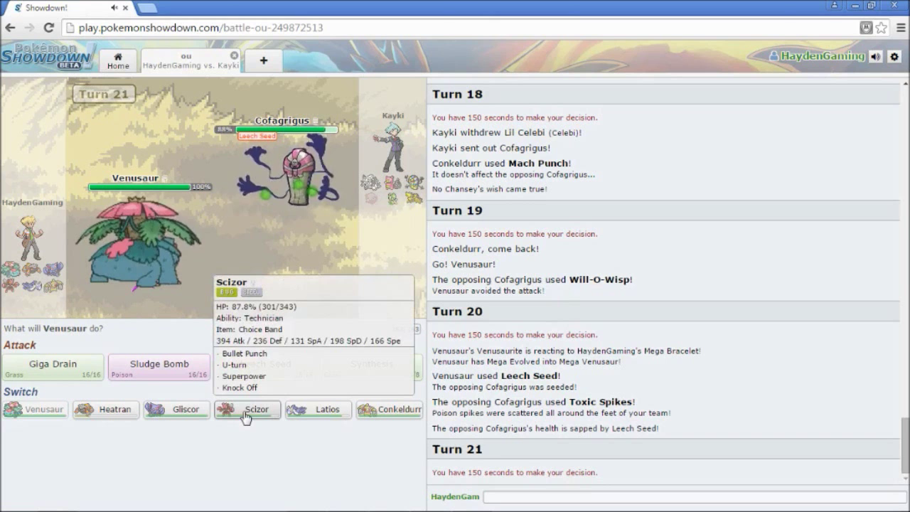
Switch Mega Venusaur out for Scizor
left_click(247, 410)
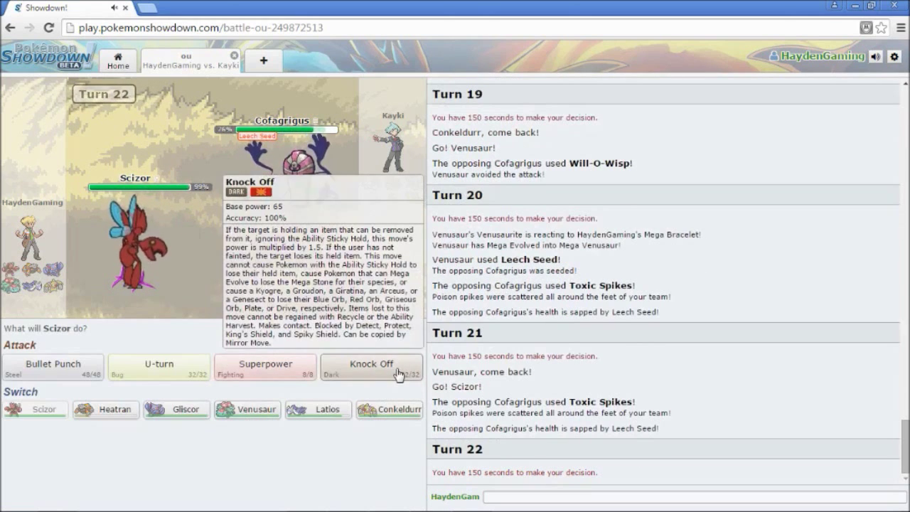
Knock Off with Scizor, swap to Conkeldurr, and Drain Punch Aggron
left_click(372, 364)
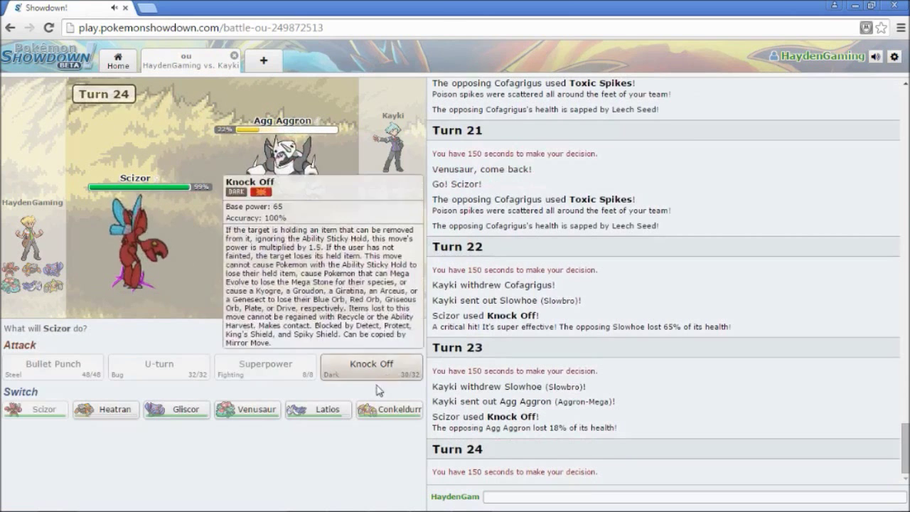
mouse_move(148, 410)
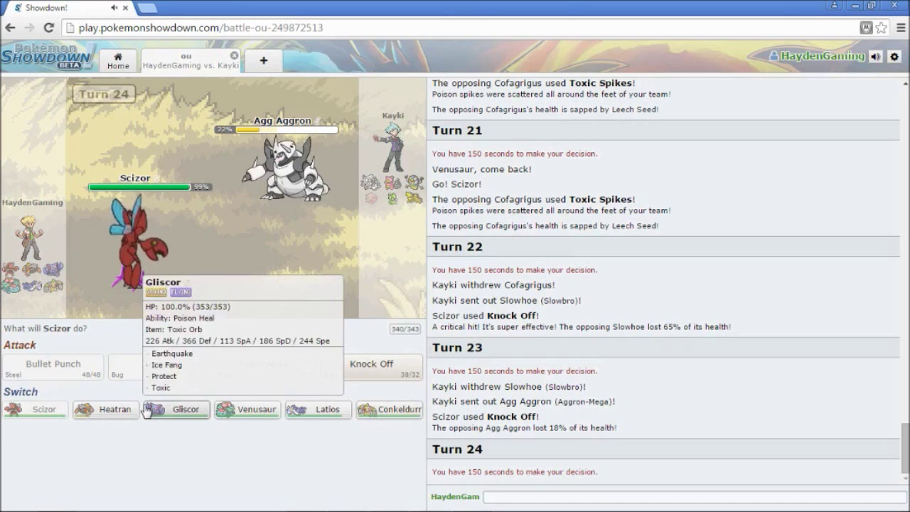
left_click(175, 409)
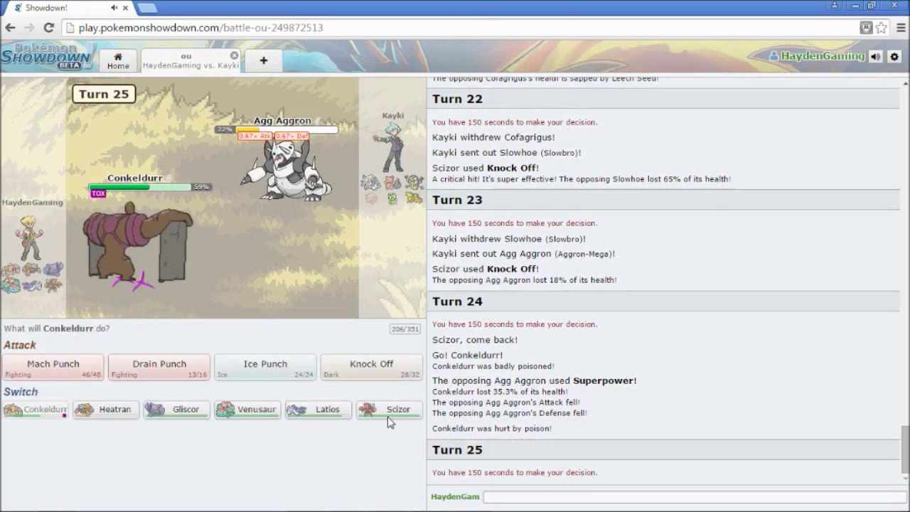
left_click(398, 409)
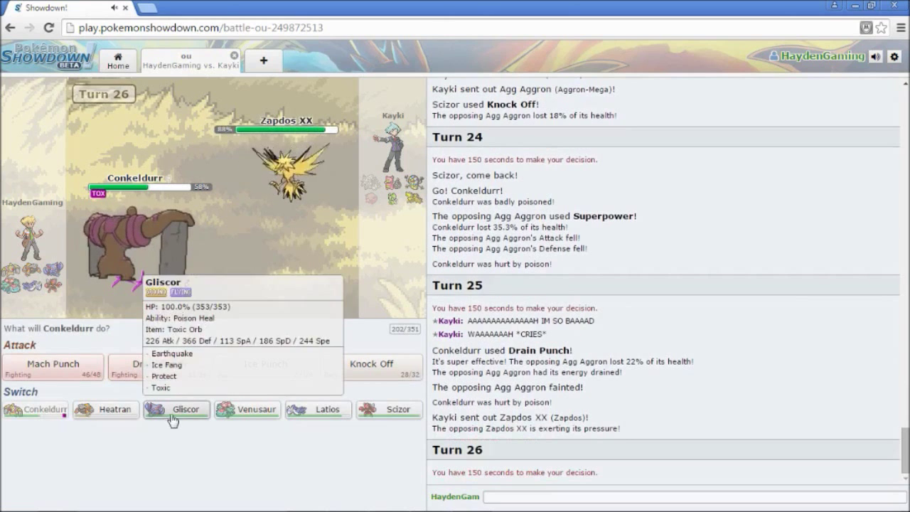
mouse_move(286, 468)
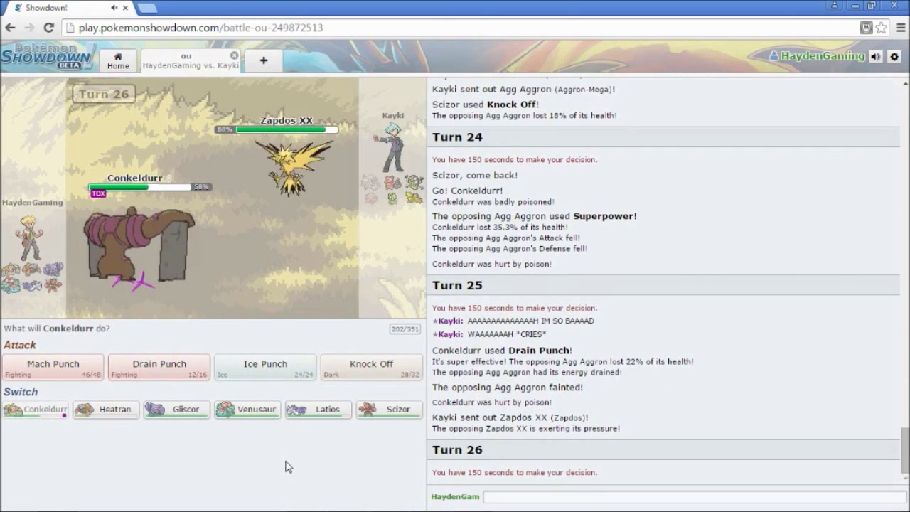
mouse_move(320, 420)
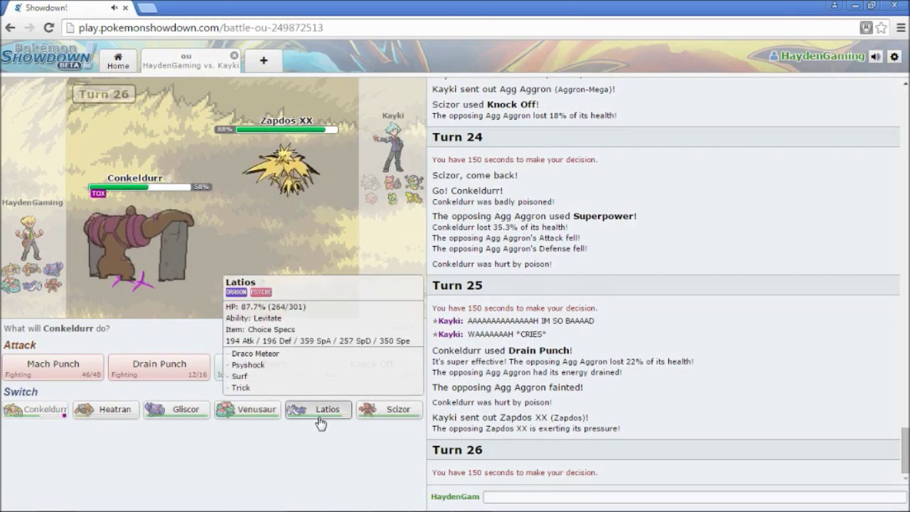
Switch Conkeldurr out for Latios against Zapdos XX
left_click(326, 409)
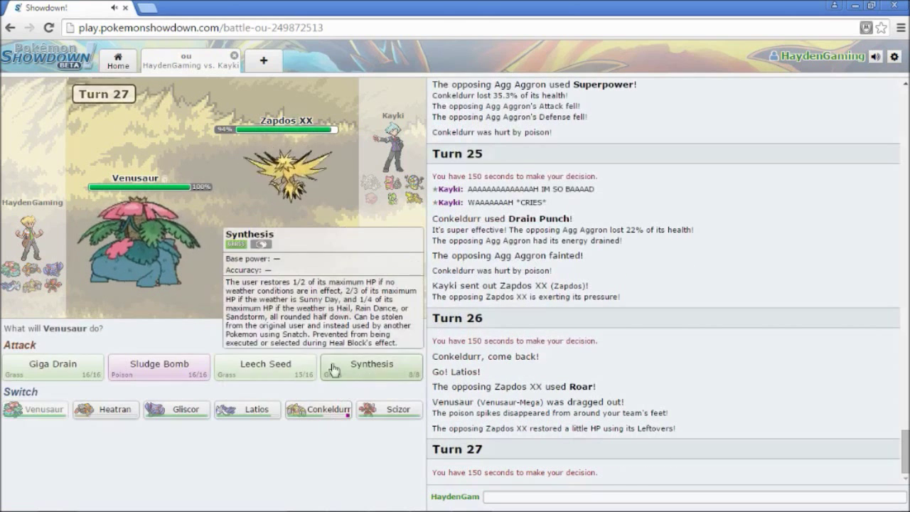
Have Mega Venusaur use Leech Seed, then Sludge Bomb Lil Celebi twice
left_click(372, 366)
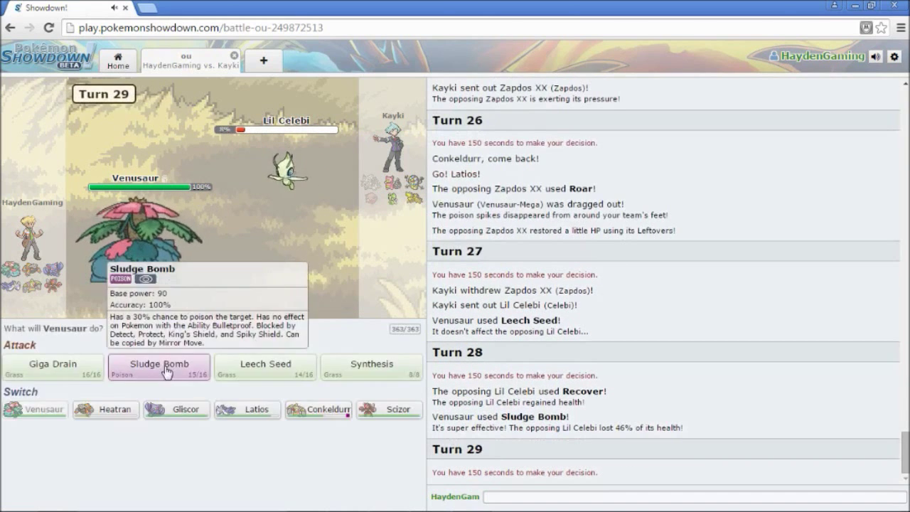
left_click(158, 366)
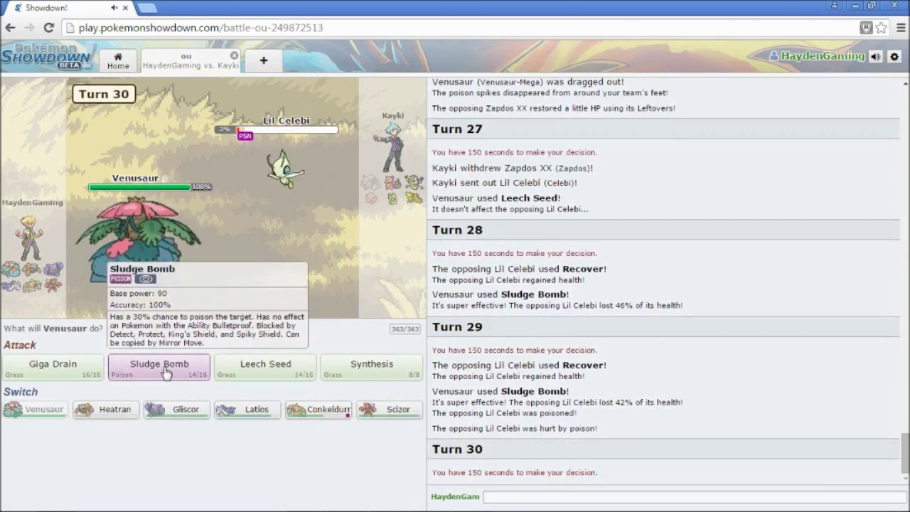
left_click(158, 364)
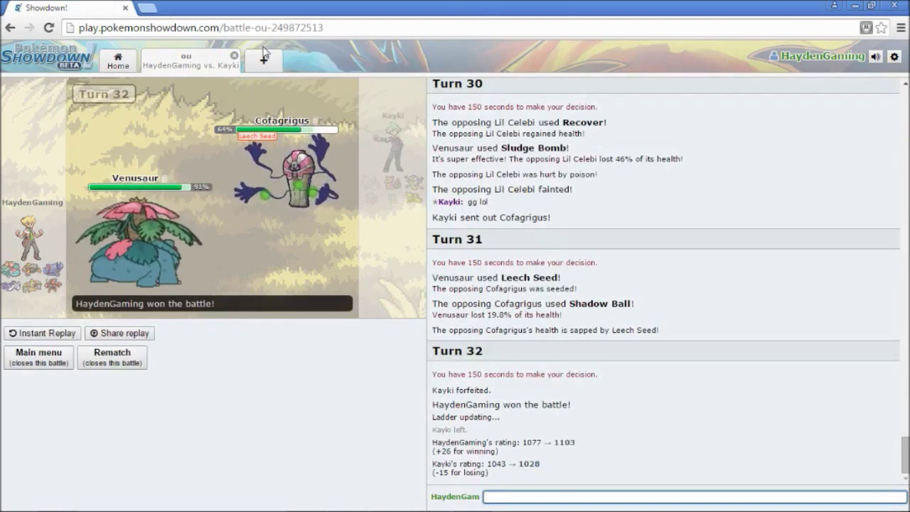
Close the finished battle and search for a new rated OU battle
left_click(234, 56)
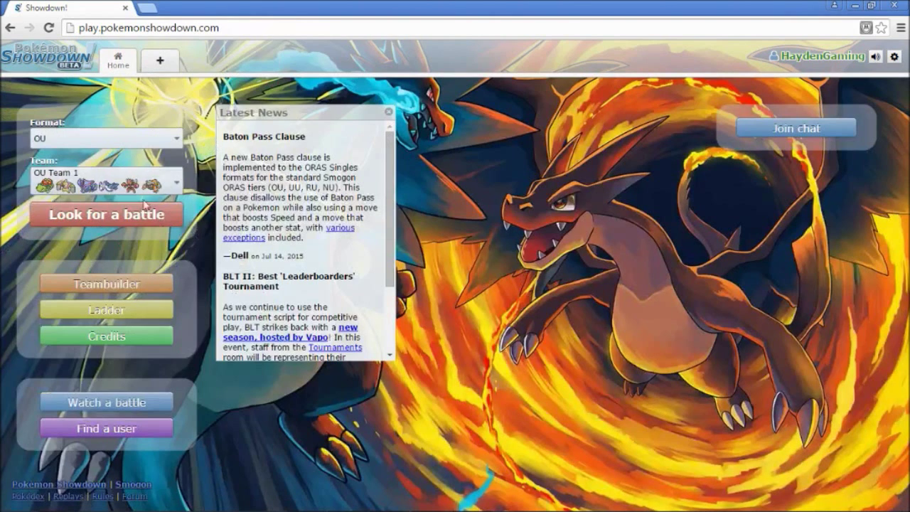
left_click(106, 214)
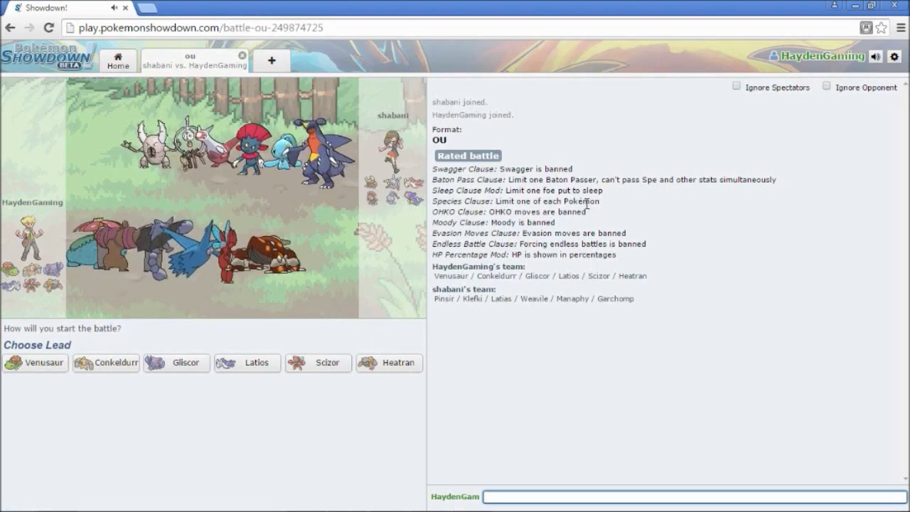
mouse_move(316, 428)
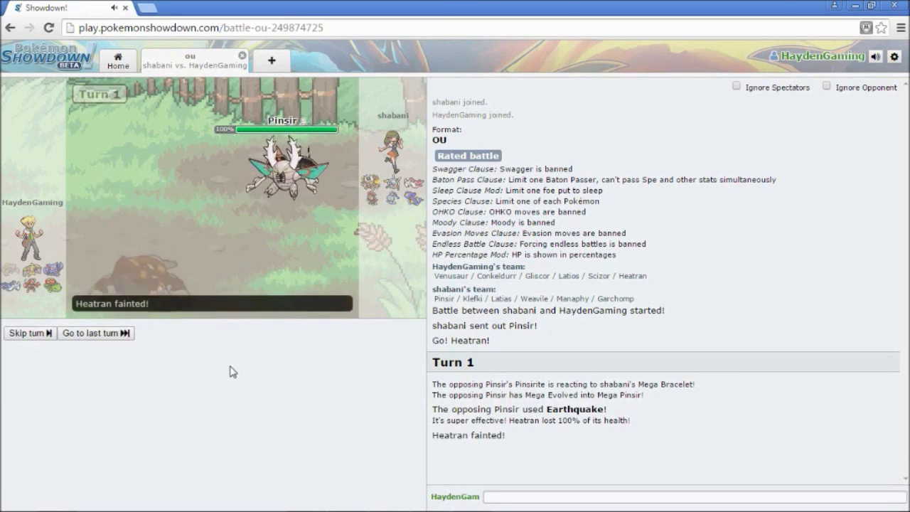
mouse_move(247, 363)
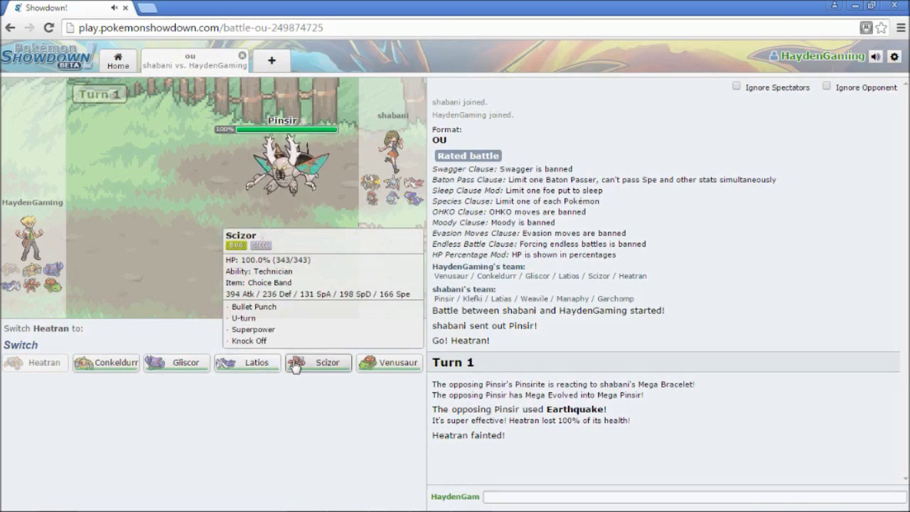
Send in Gliscor to Toxic Mega Pinsir, then replace fainted Gliscor with Scizor
left_click(177, 363)
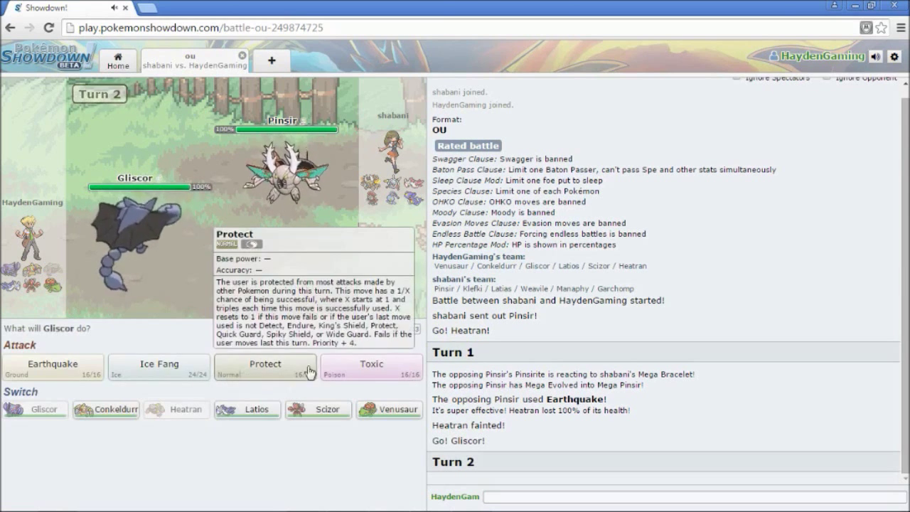
left_click(265, 364)
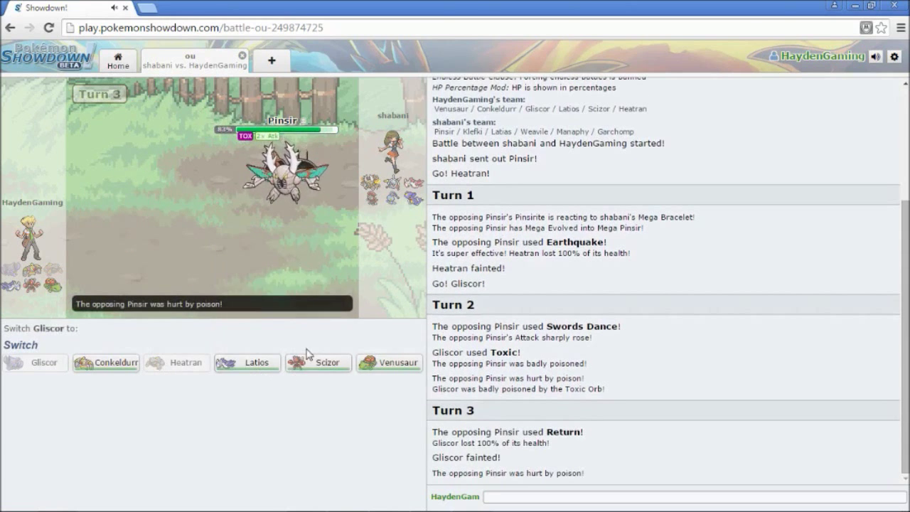
left_click(318, 363)
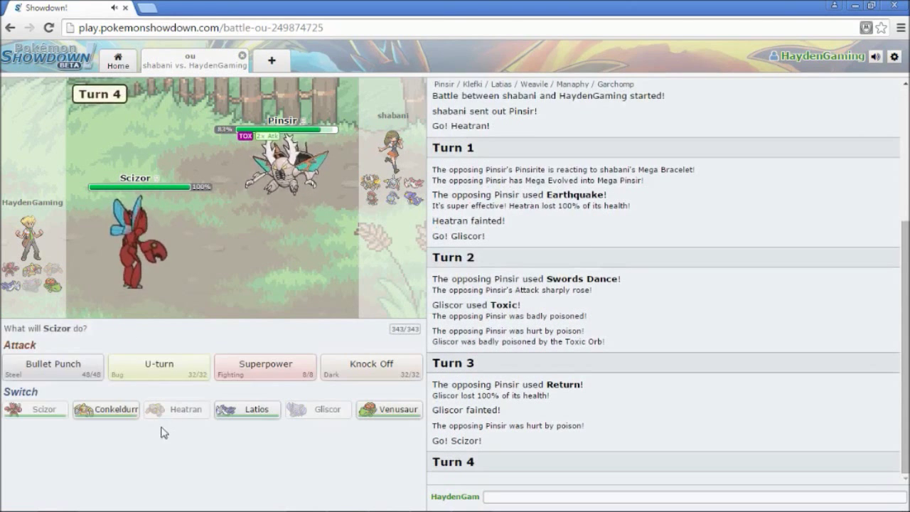
Scizor Bullet Punches Pinsir, Latios Psyshocks Klefki, then Mega Venusaur uses Leech Seed
left_click(51, 364)
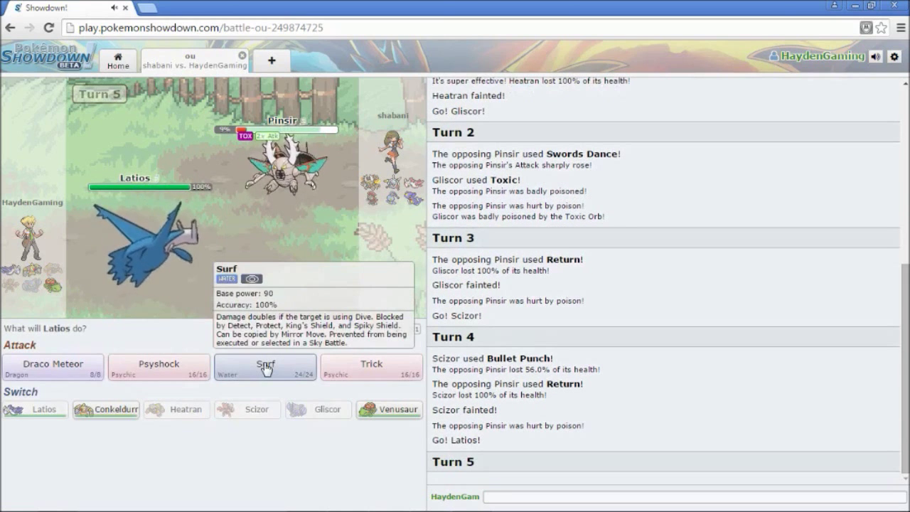
left_click(266, 366)
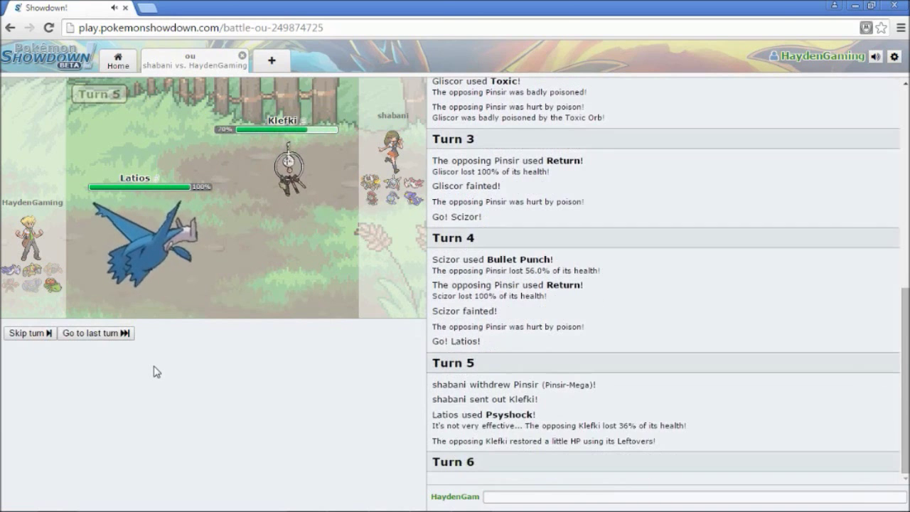
mouse_move(345, 413)
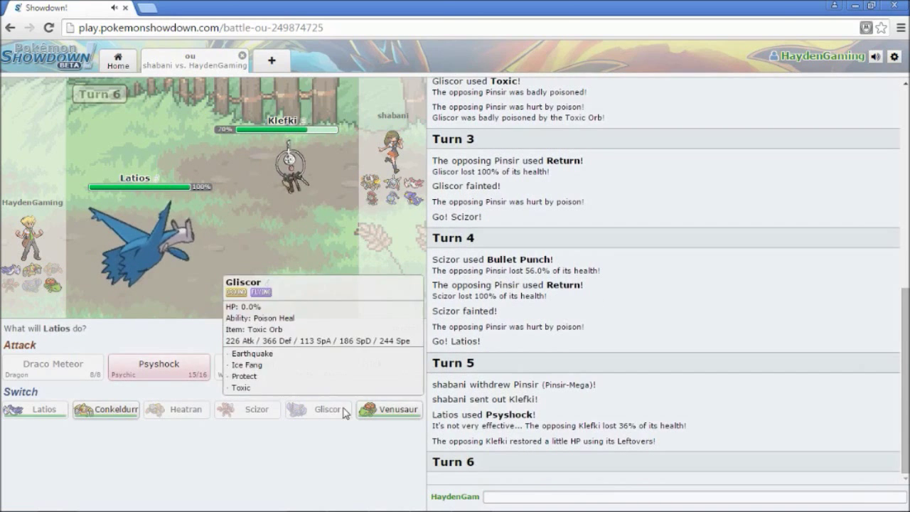
left_click(394, 409)
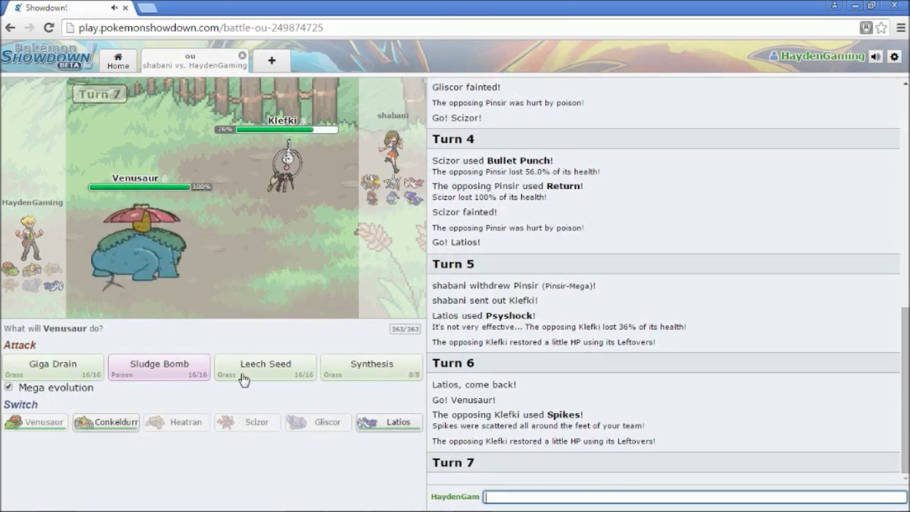
left_click(266, 368)
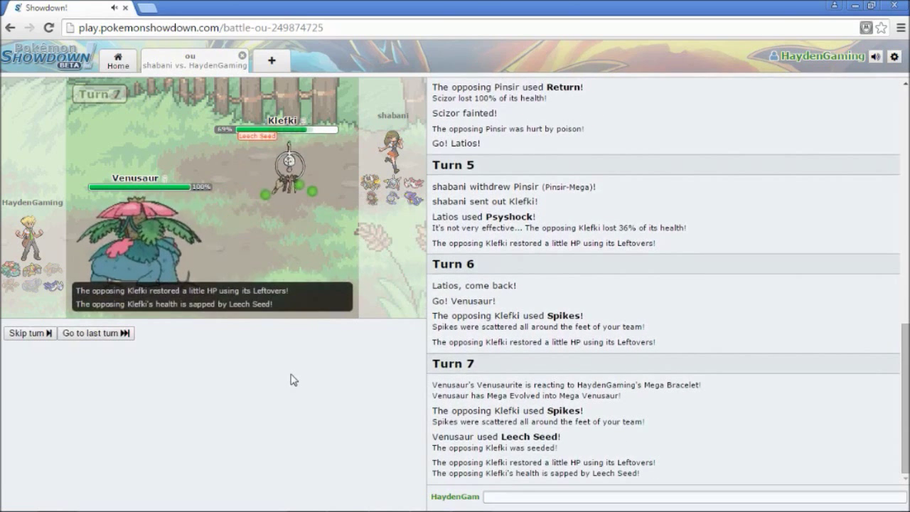
mouse_move(266, 367)
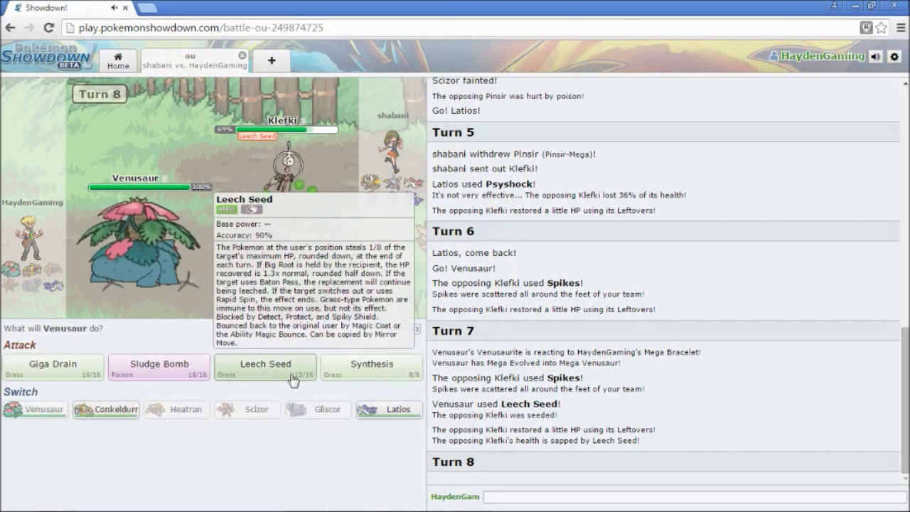
mouse_move(384, 416)
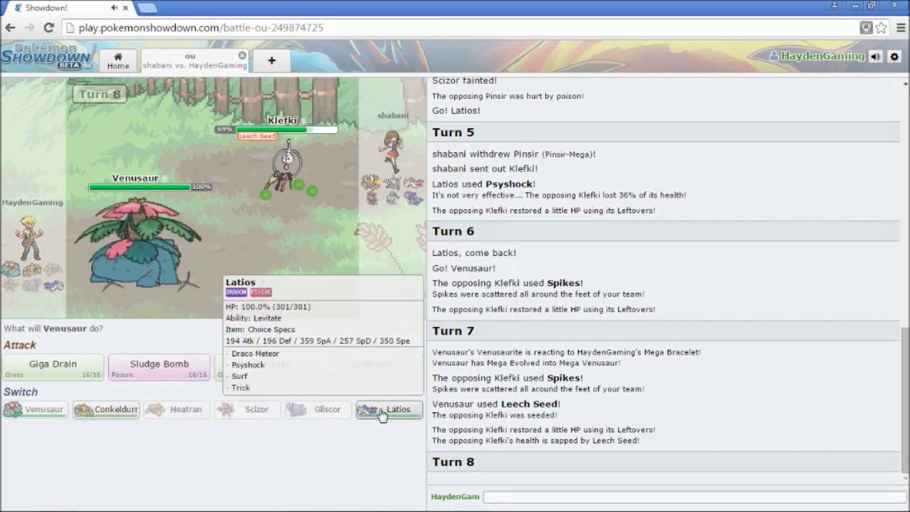
mouse_move(107, 410)
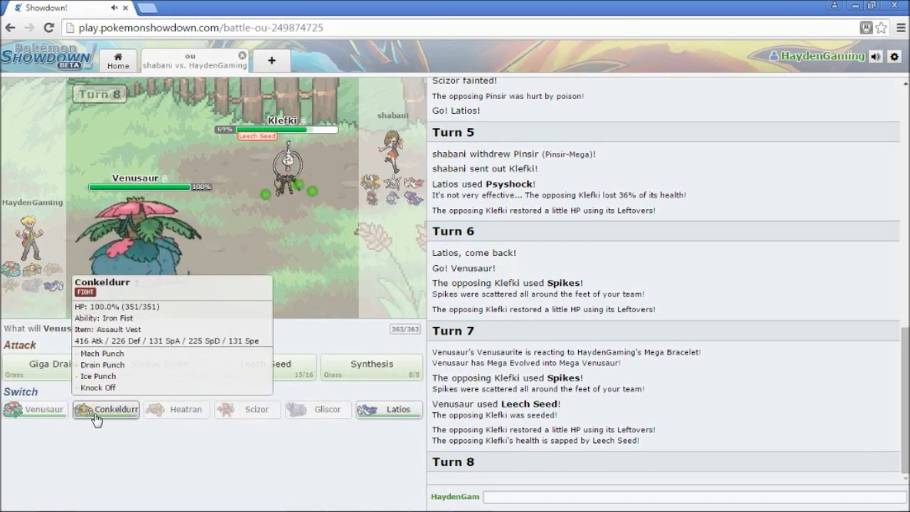
Bring in Conkeldurr for Drain Punch, Knock Off and Mach Punch, then swap Latios for Venusaur
left_click(105, 410)
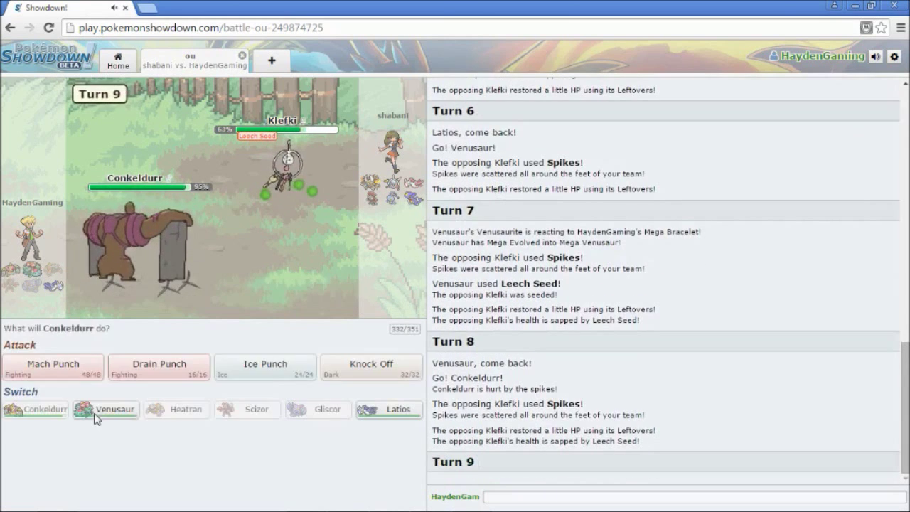
left_click(113, 410)
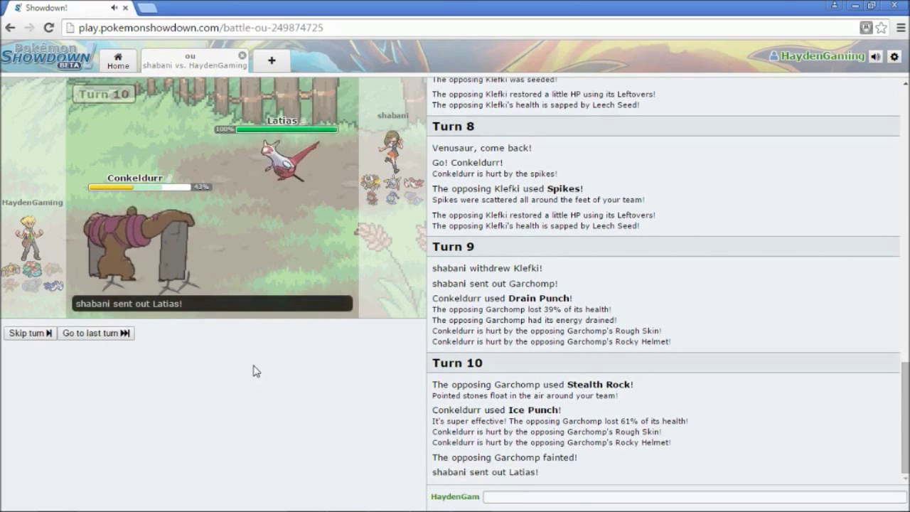
mouse_move(264, 369)
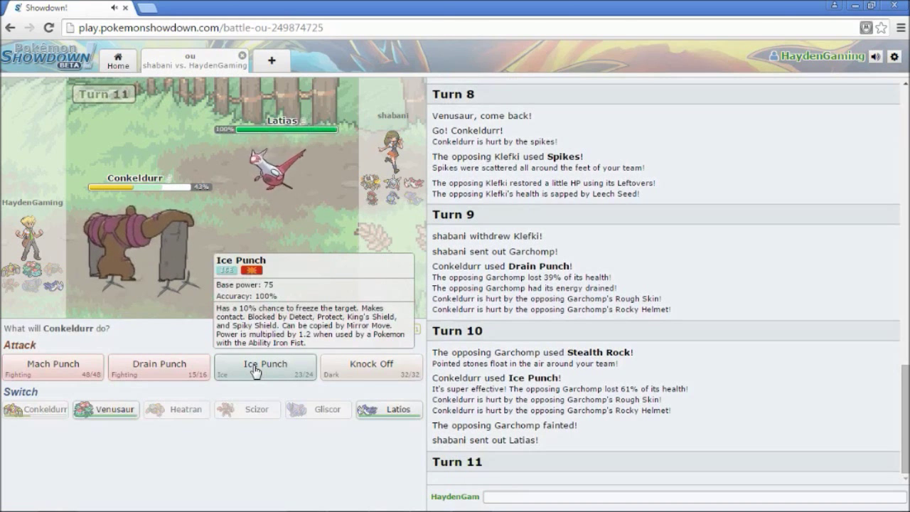
mouse_move(365, 379)
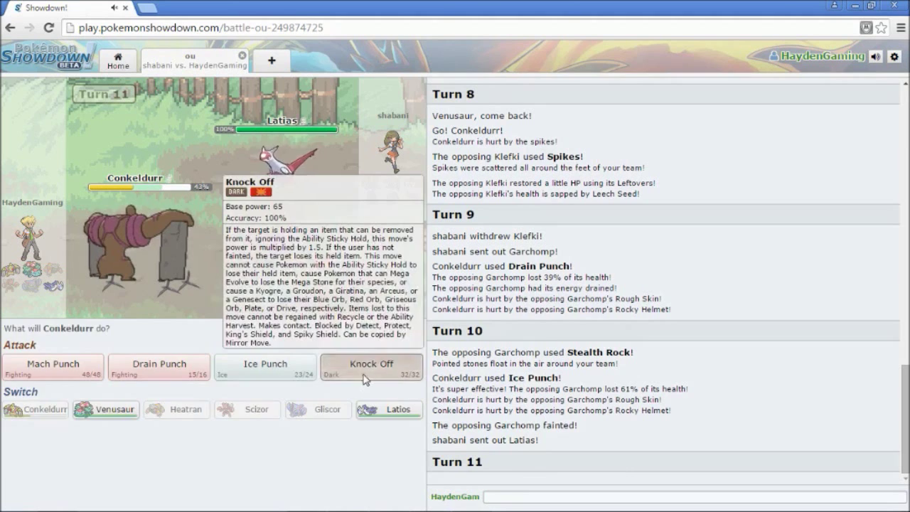
left_click(370, 364)
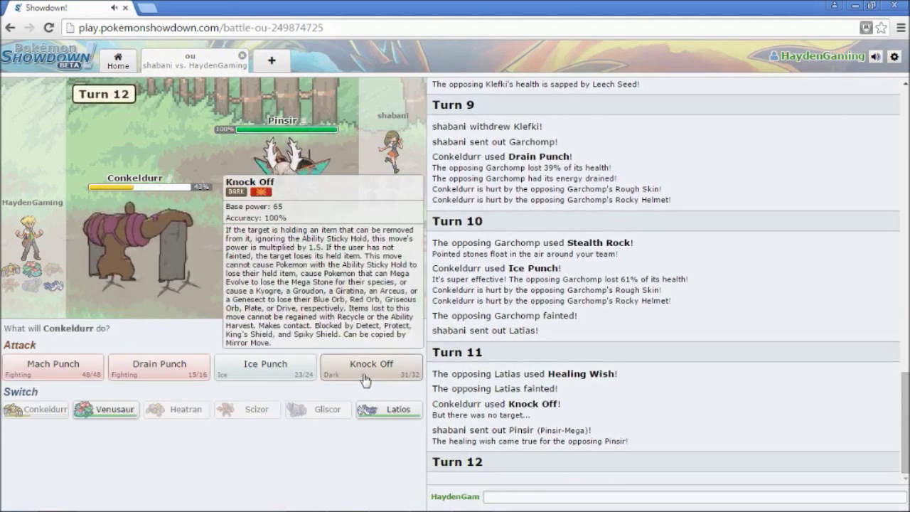
mouse_move(283, 369)
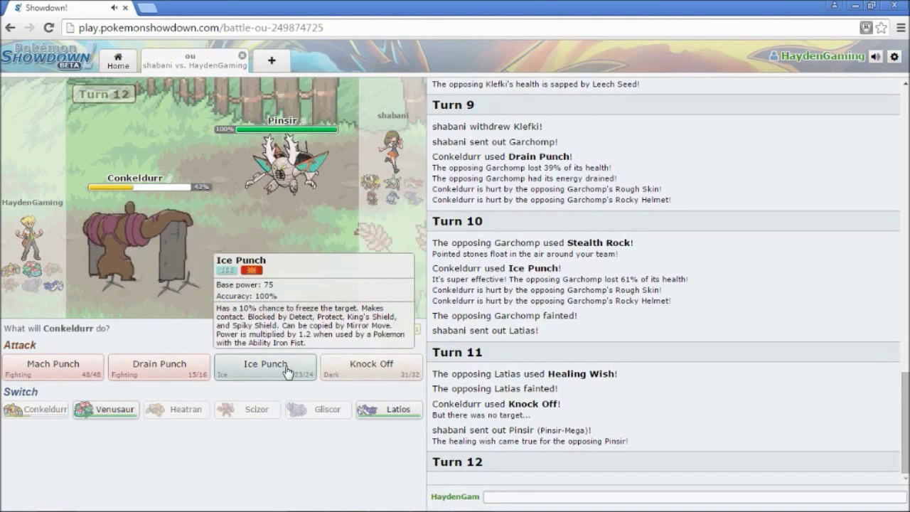
mouse_move(71, 375)
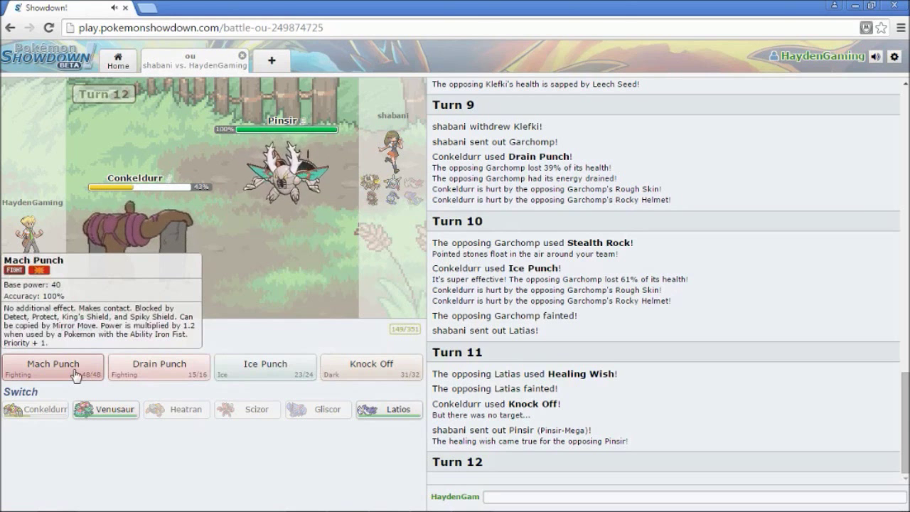
left_click(53, 365)
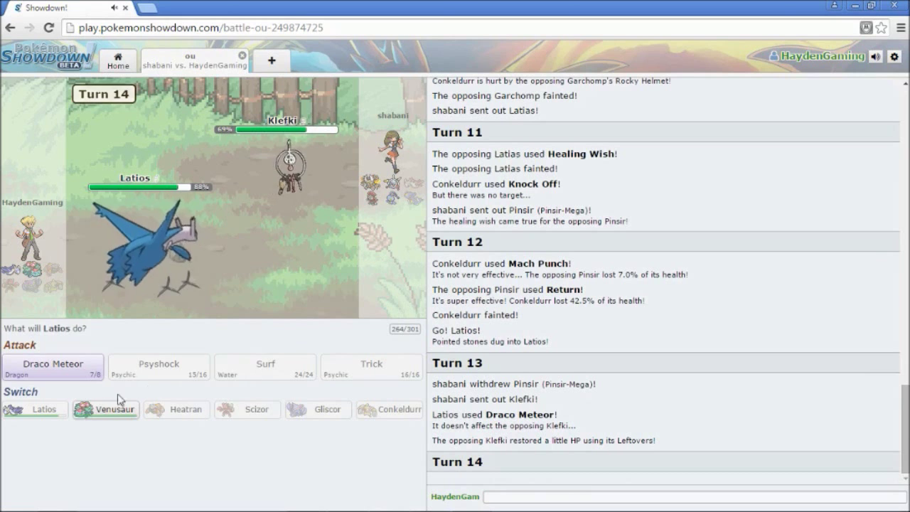
left_click(114, 409)
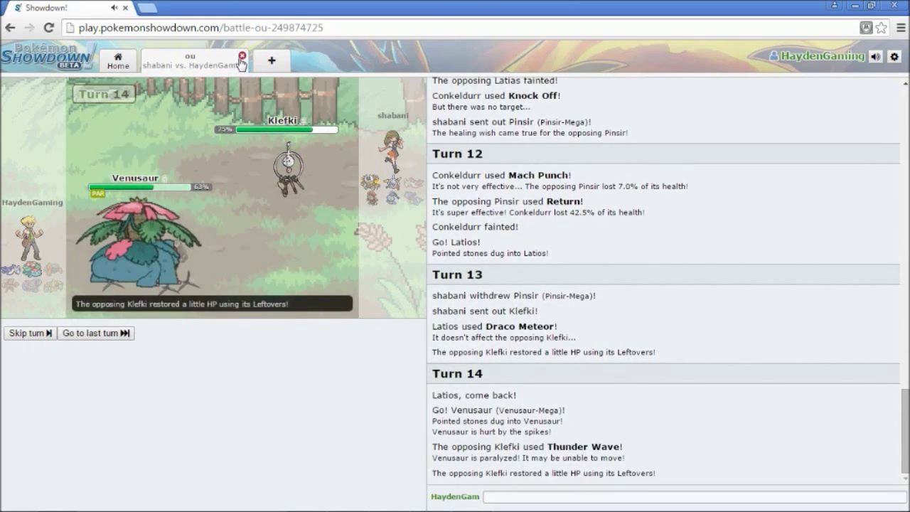
Leave the old battle, queue a new rated battle, and lead with Scizor
left_click(242, 59)
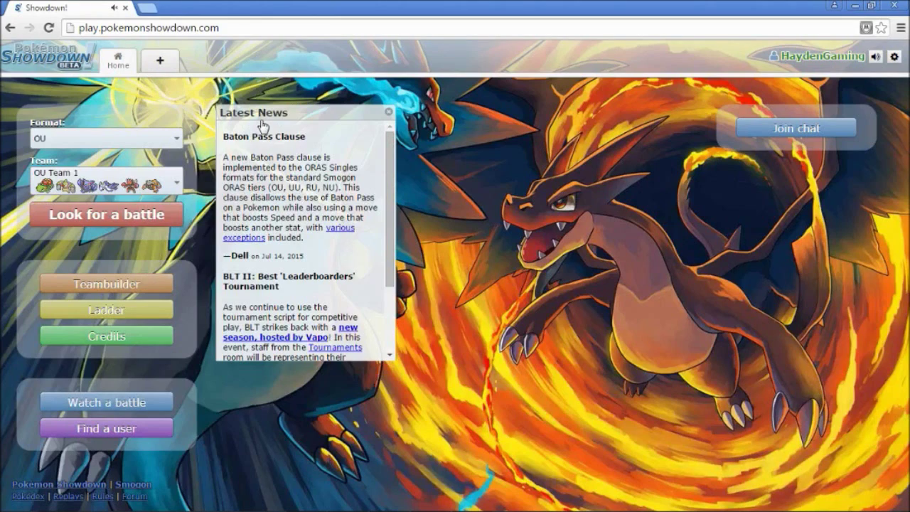
mouse_move(159, 214)
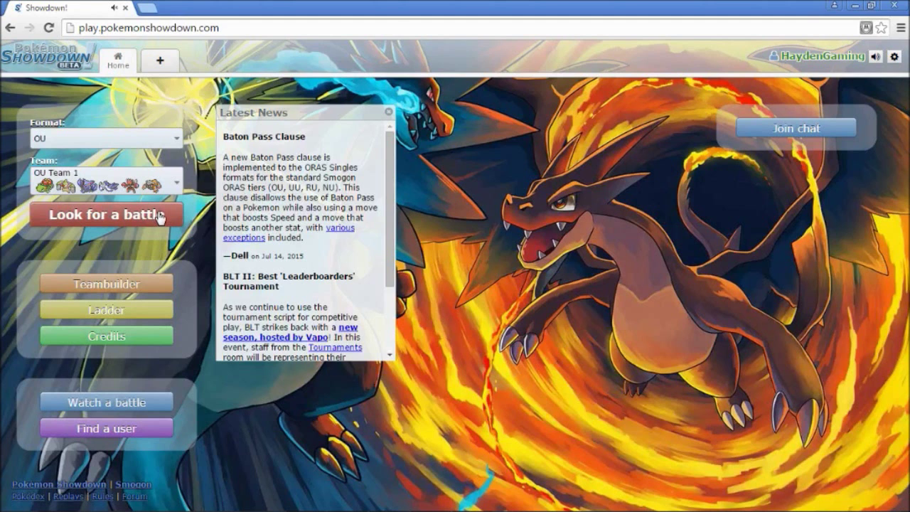
left_click(105, 214)
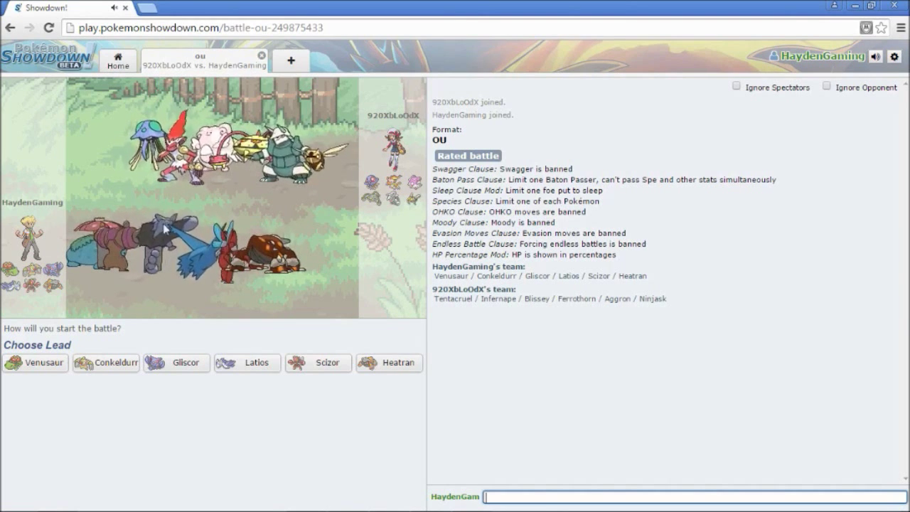
mouse_move(182, 371)
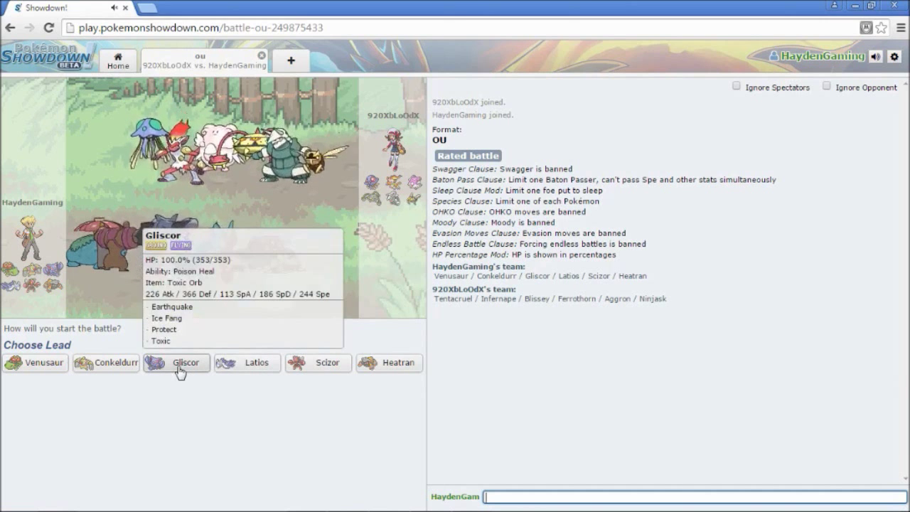
mouse_move(35, 363)
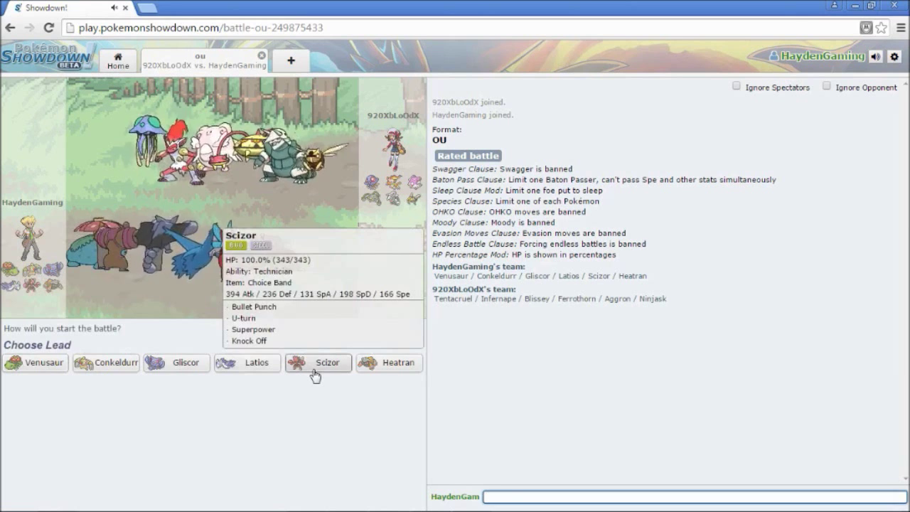
left_click(326, 363)
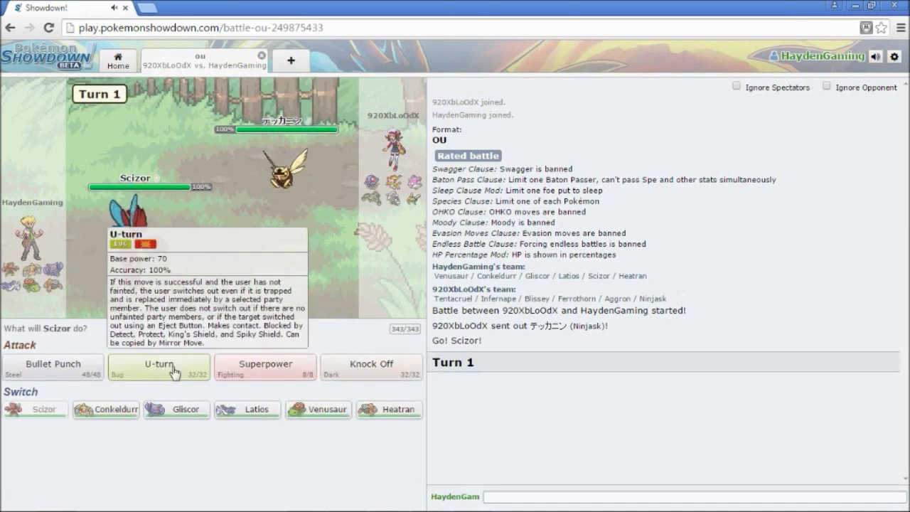
Use Scizor's Bullet Punch on two turns to knock out Ninjask
left_click(159, 366)
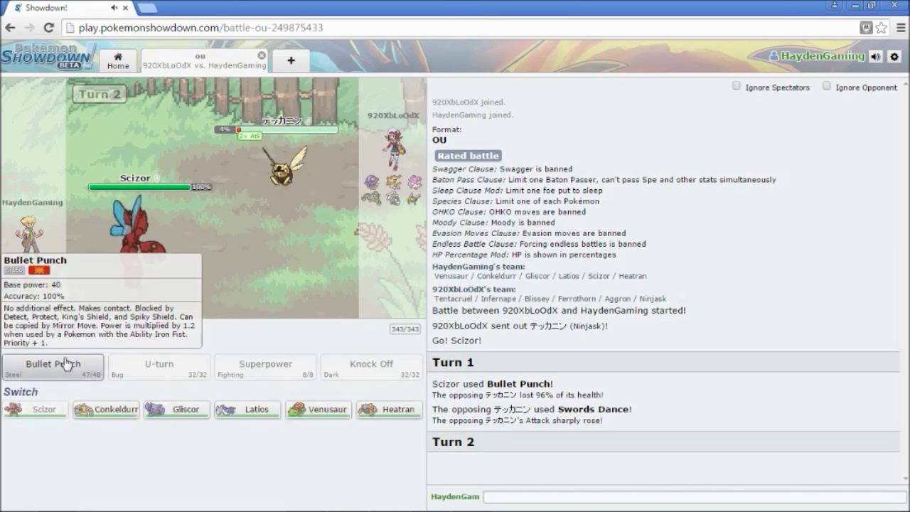
left_click(50, 366)
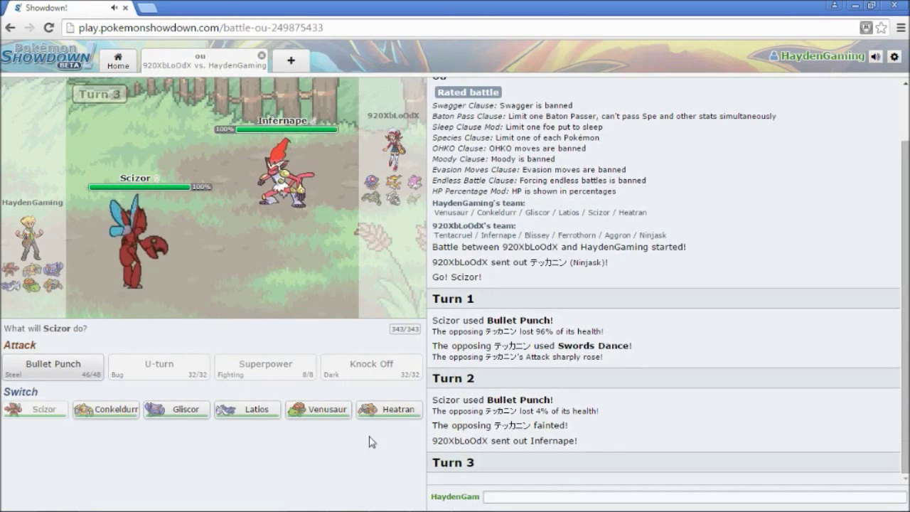
mouse_move(106, 409)
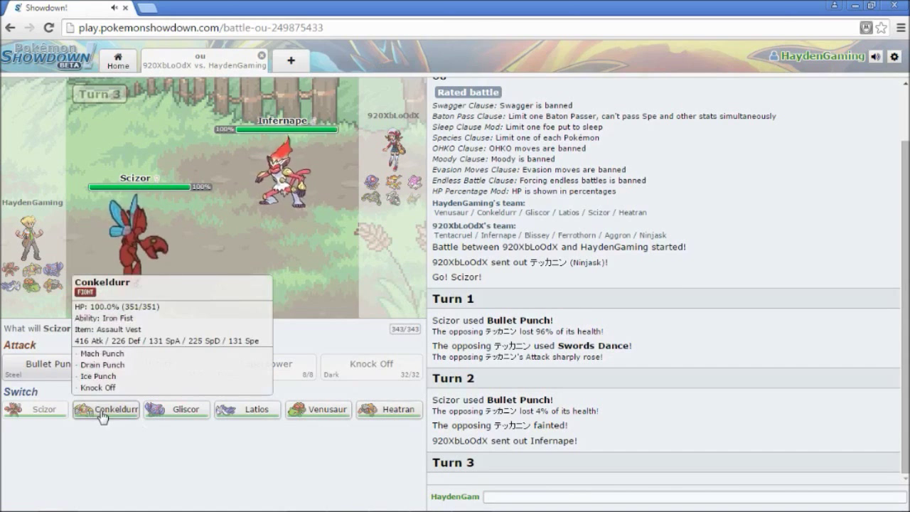
Switch Scizor to Gliscor, Earthquake Tentacruel, then use Protect
left_click(106, 410)
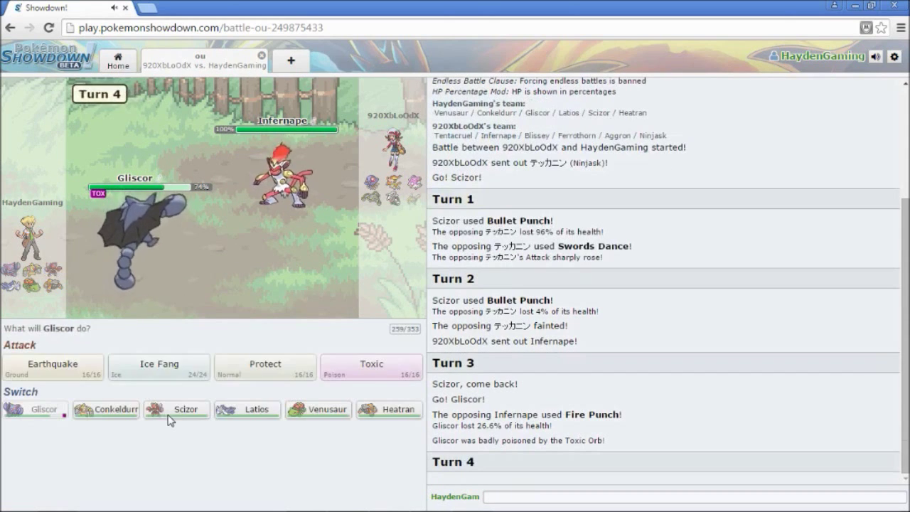
left_click(176, 409)
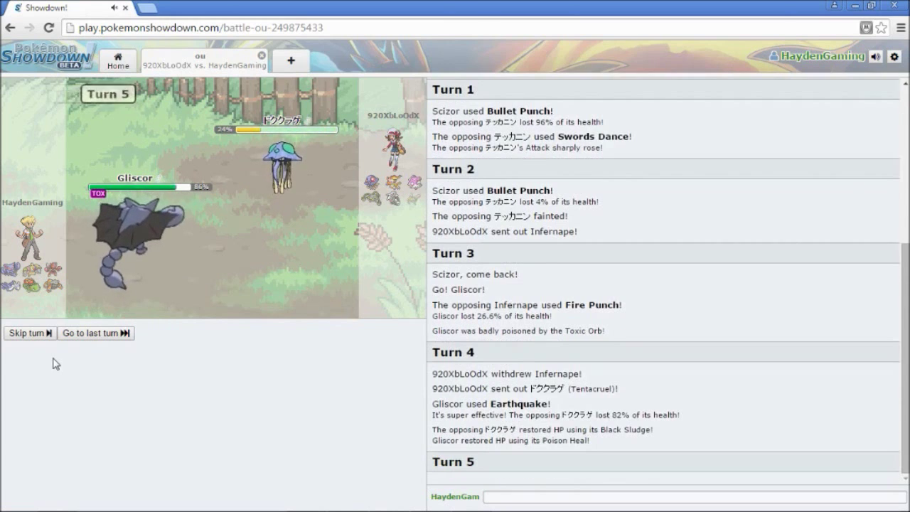
mouse_move(259, 374)
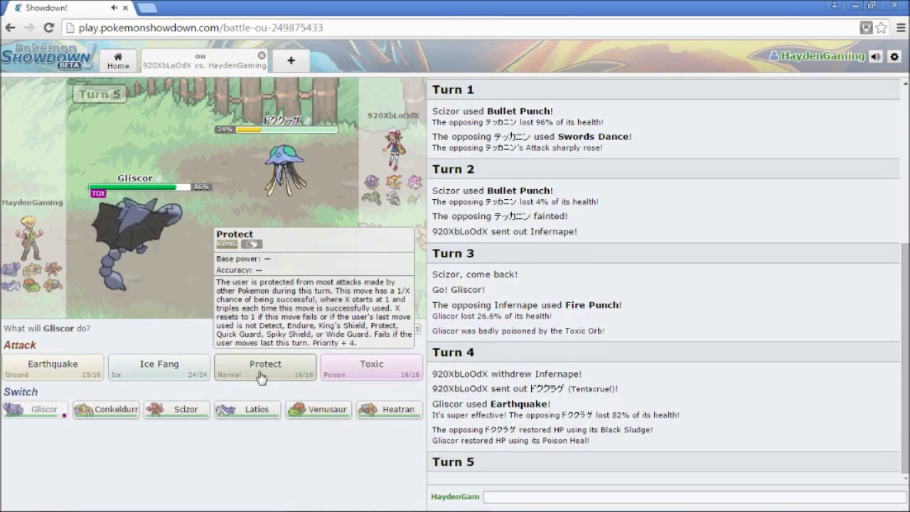
left_click(266, 366)
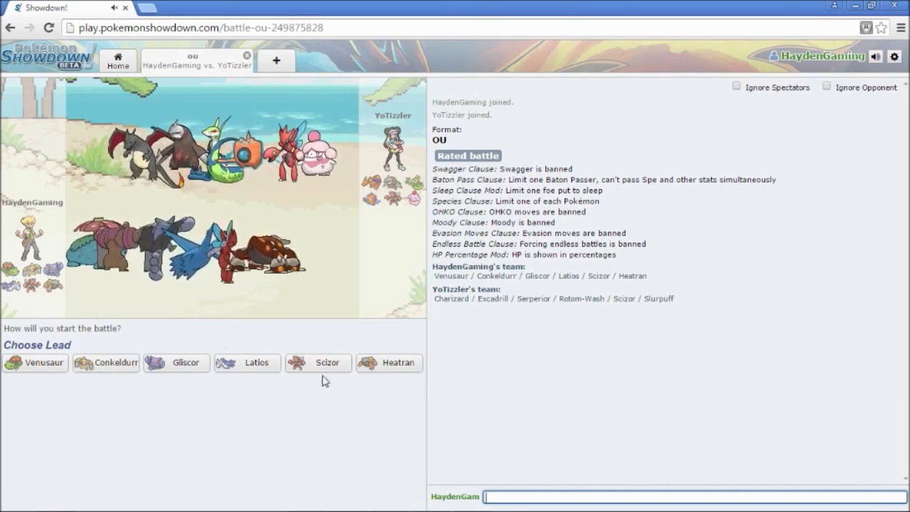
Lead with Latios against YoTizzler and fire Draco Meteor at Rotom-Wash
left_click(318, 364)
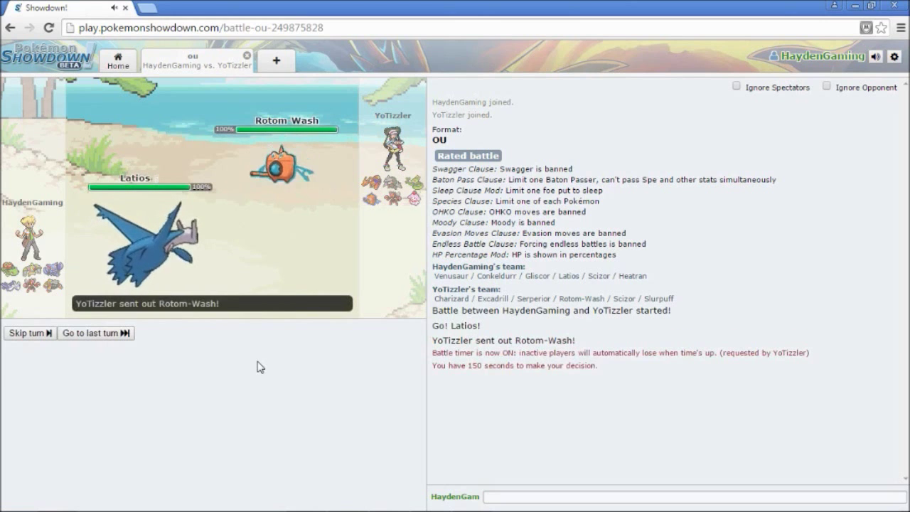
mouse_move(264, 366)
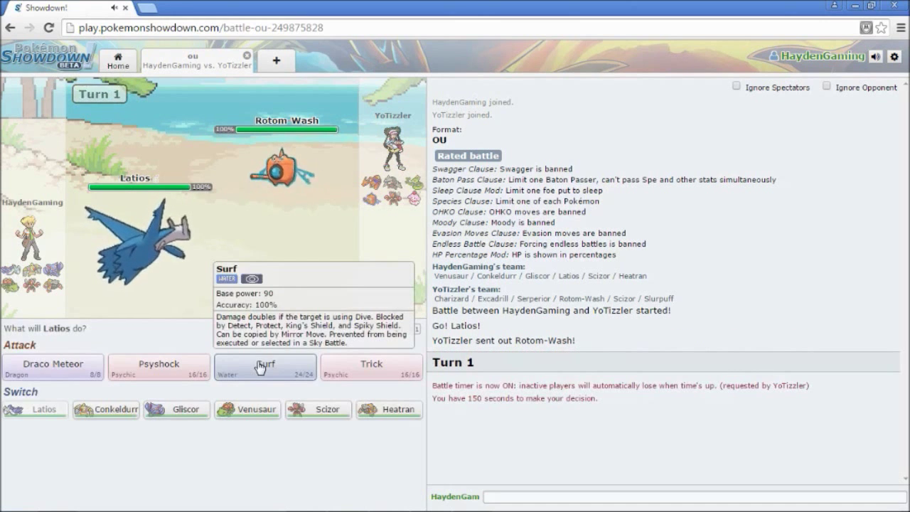
mouse_move(177, 340)
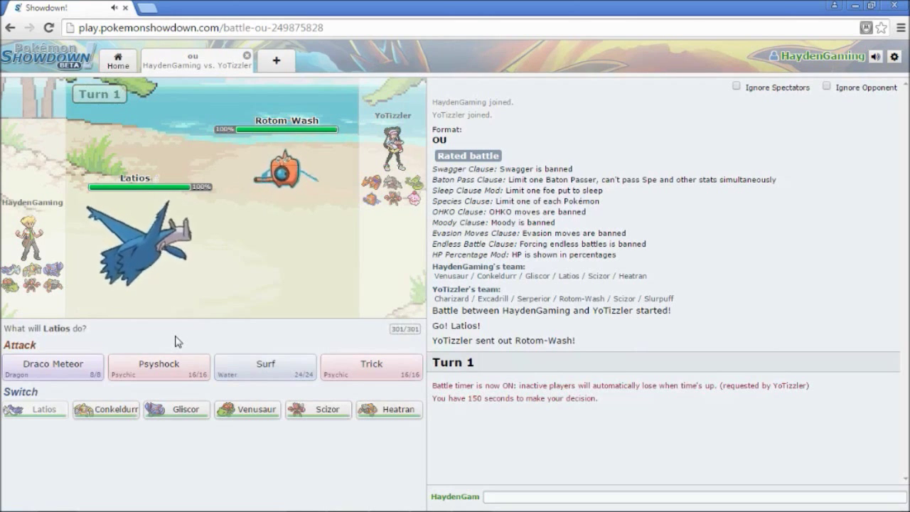
left_click(52, 364)
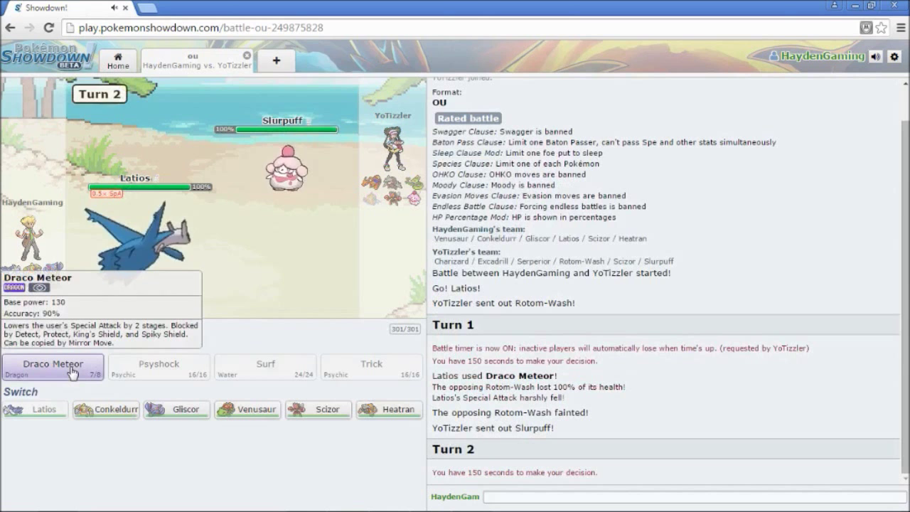
mouse_move(323, 428)
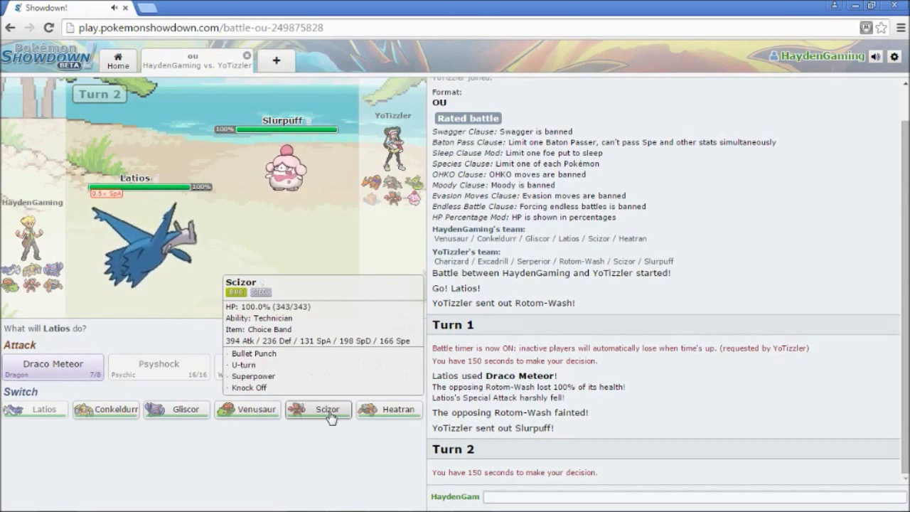
Scizor Bullet Punches Slurpuff, Latios Draco Meteors Mega Charizard, then Heatran switches in
left_click(319, 410)
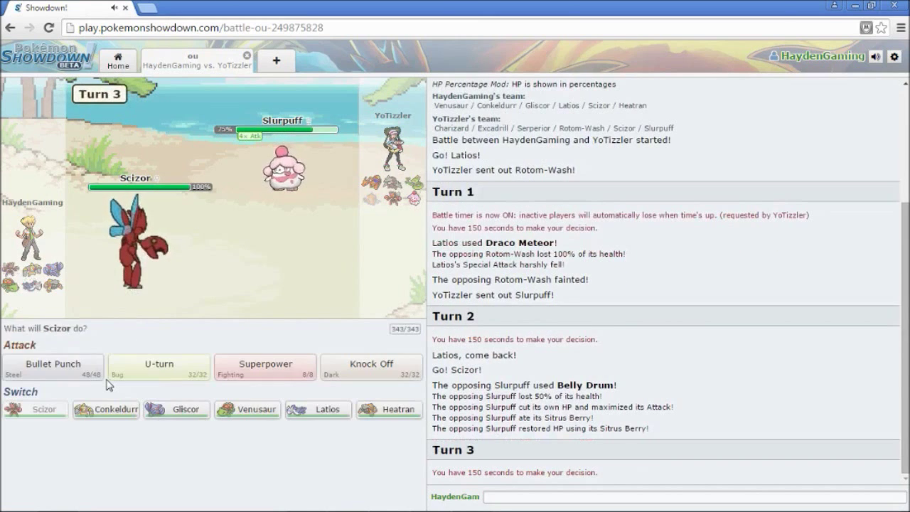
left_click(51, 364)
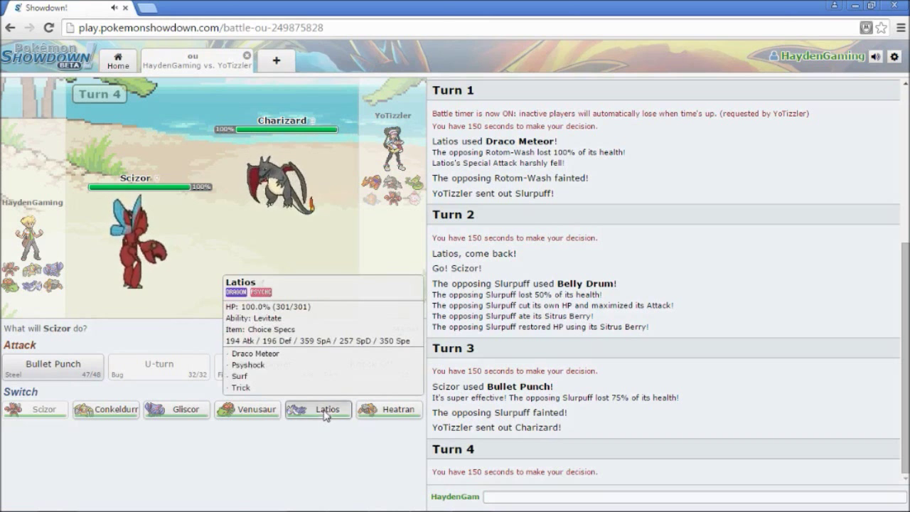
left_click(328, 410)
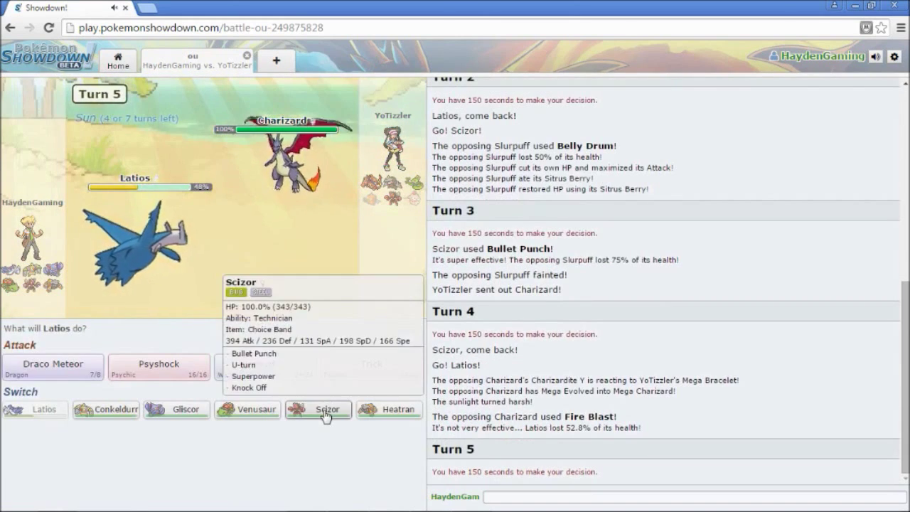
mouse_move(207, 494)
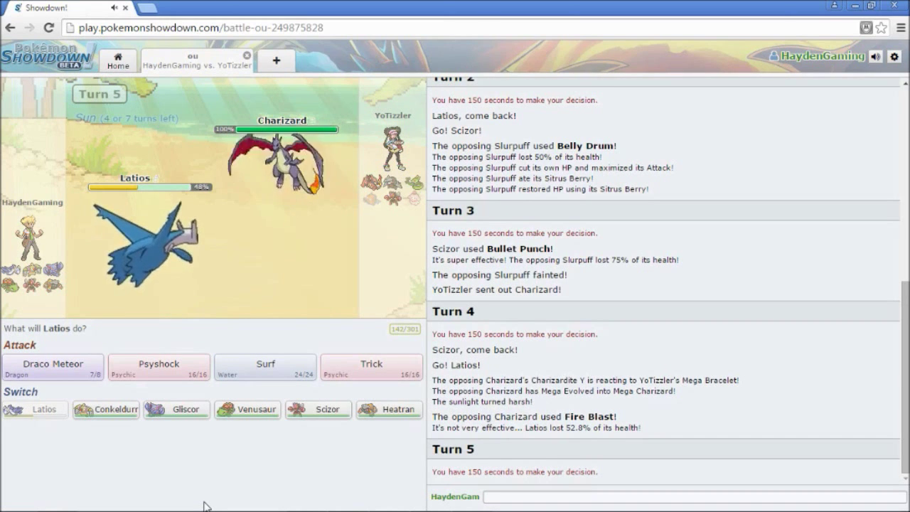
mouse_move(390, 410)
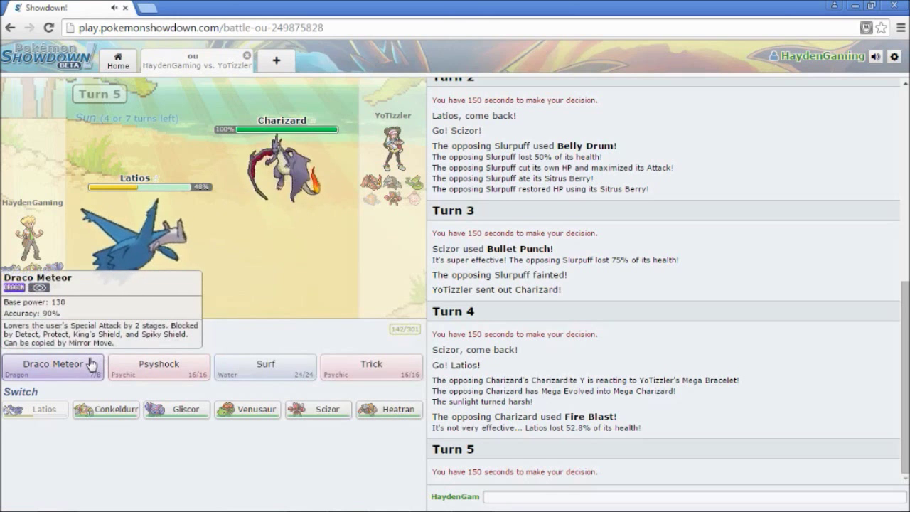
left_click(52, 366)
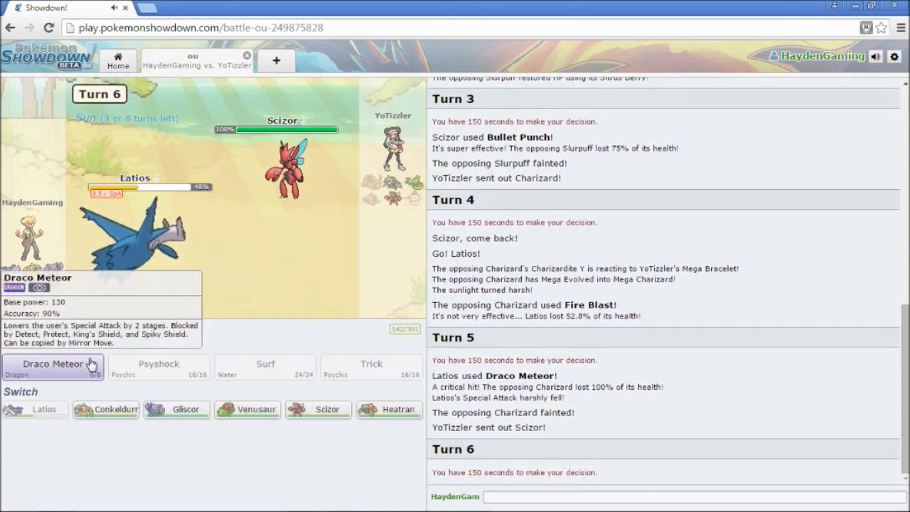
left_click(399, 410)
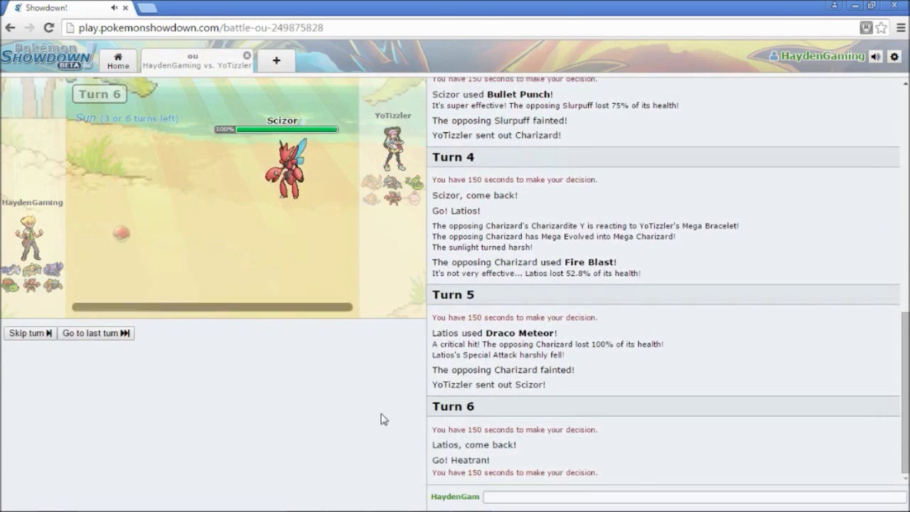